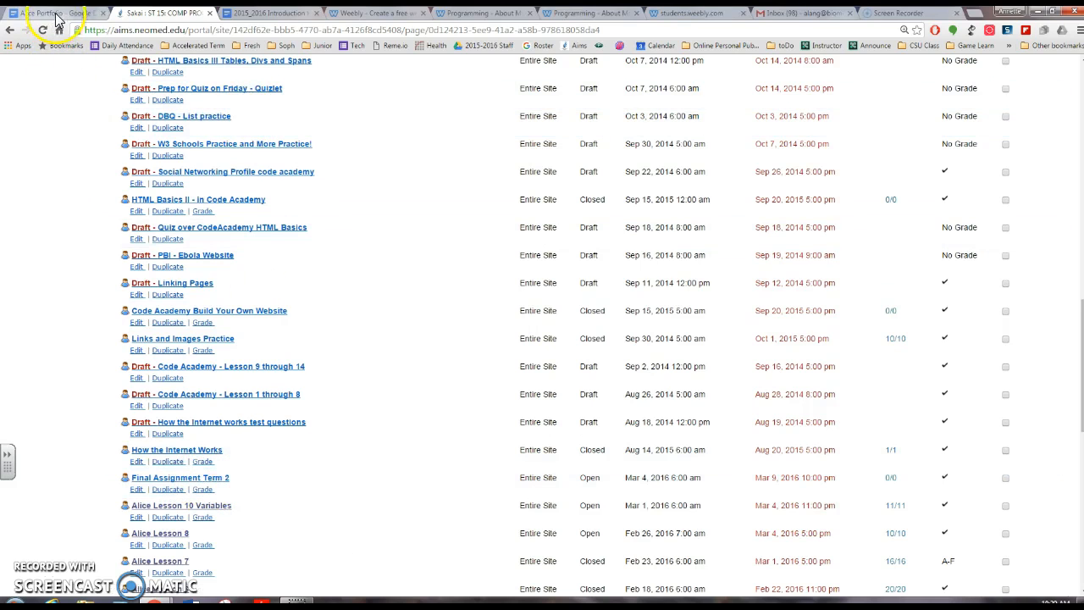
Switch to the Alice Portfolio doc and scroll through the chapter 1–5 learning-objective lists
left_click(55, 12)
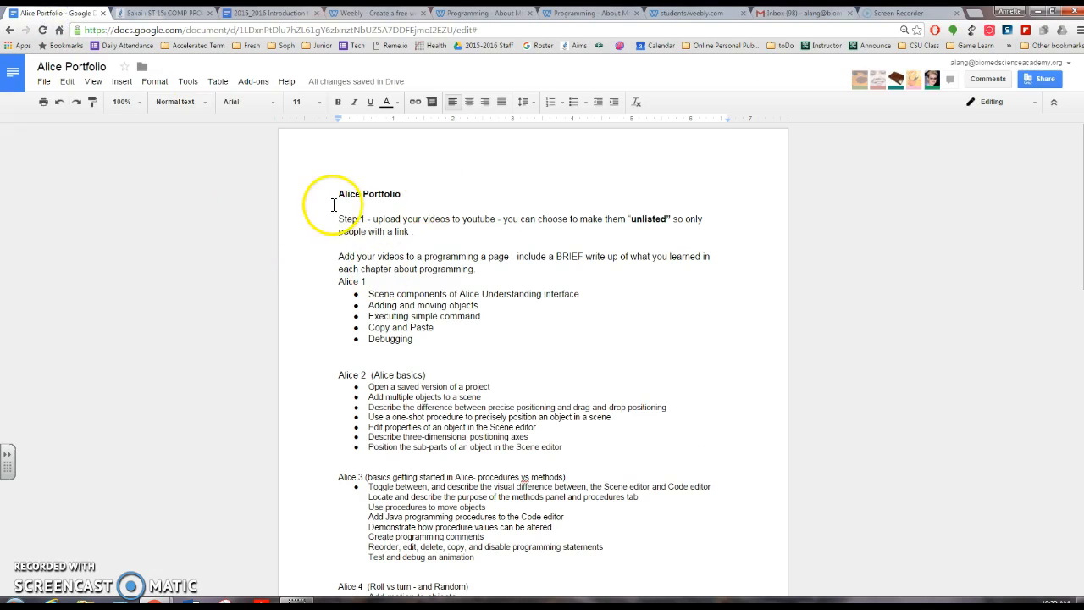
mouse_move(347, 224)
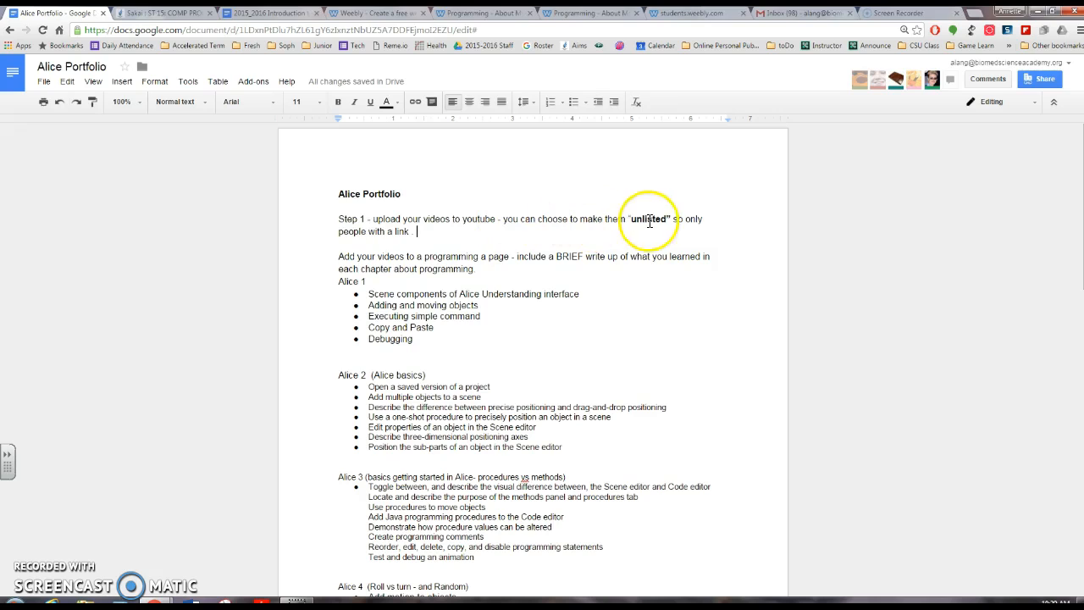
mouse_move(604, 225)
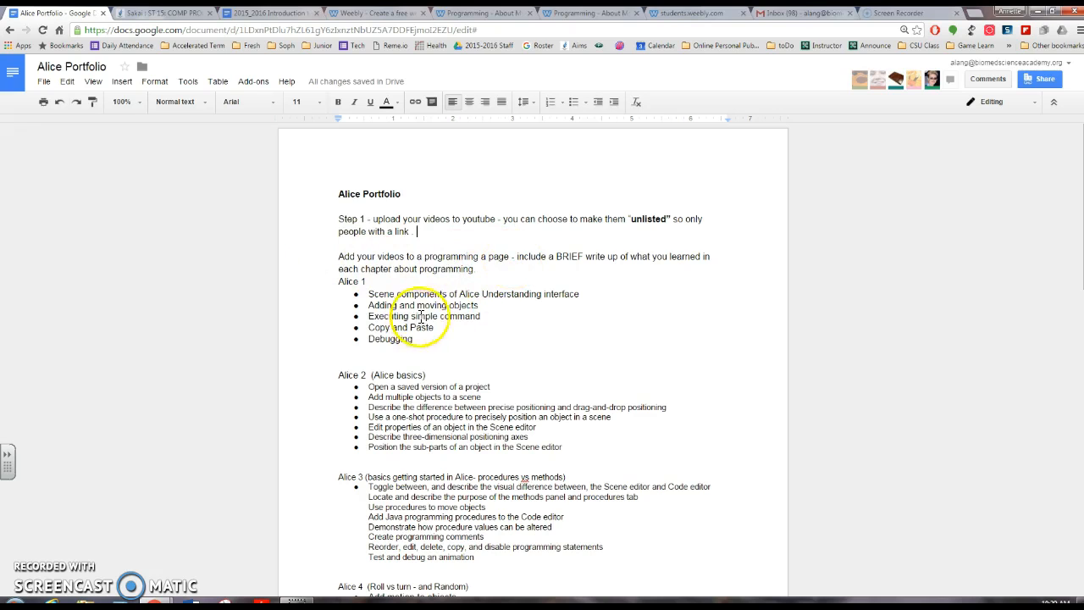
scroll("down", 3)
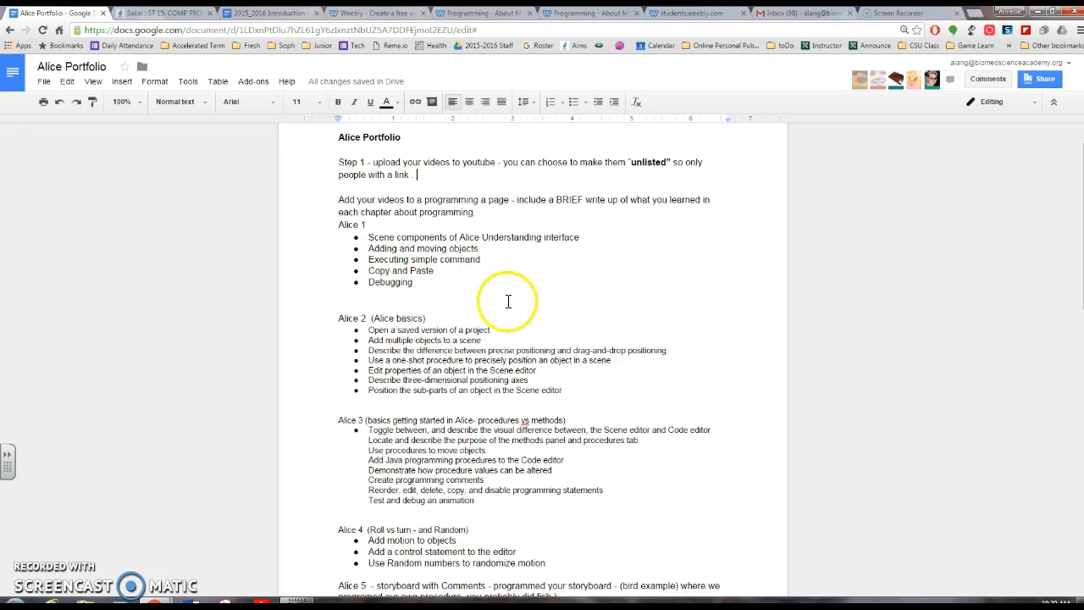
left_click_drag(372, 236, 409, 282)
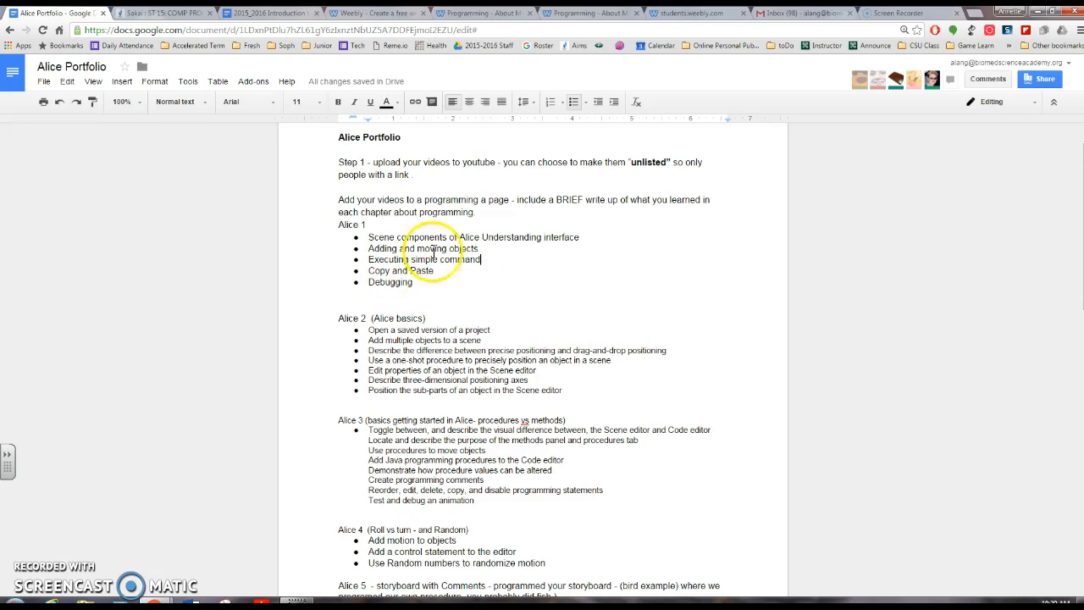
scroll("down", 3)
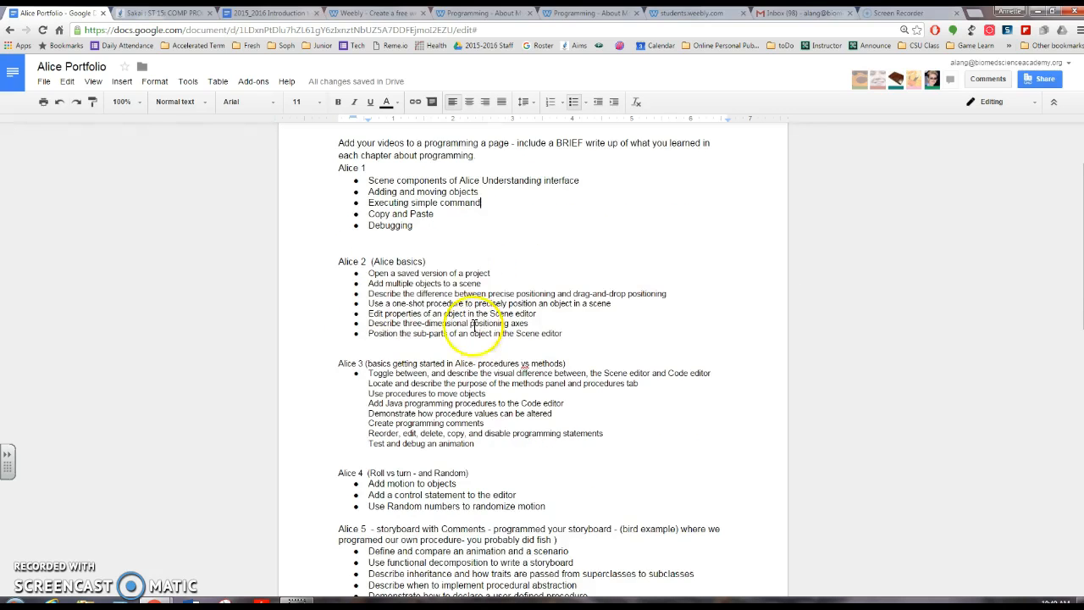
mouse_move(671, 175)
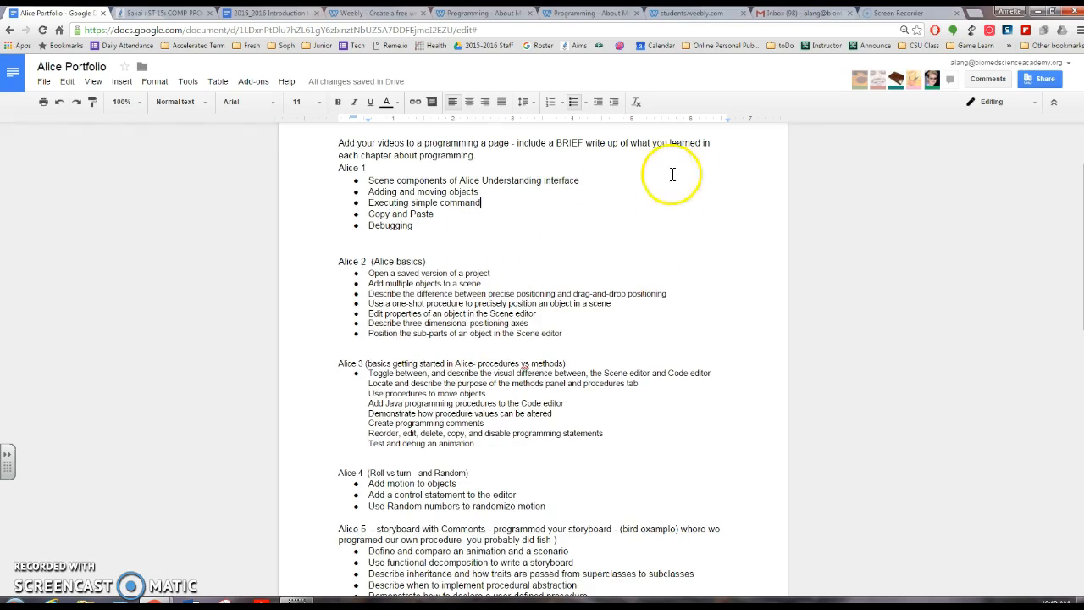
mouse_move(398, 81)
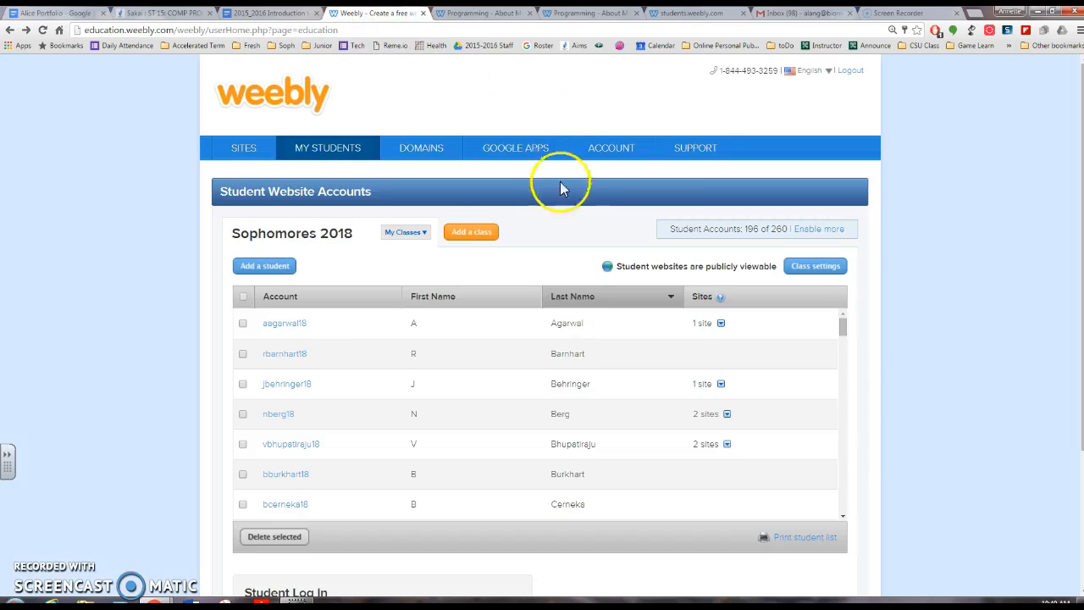
mouse_move(379, 270)
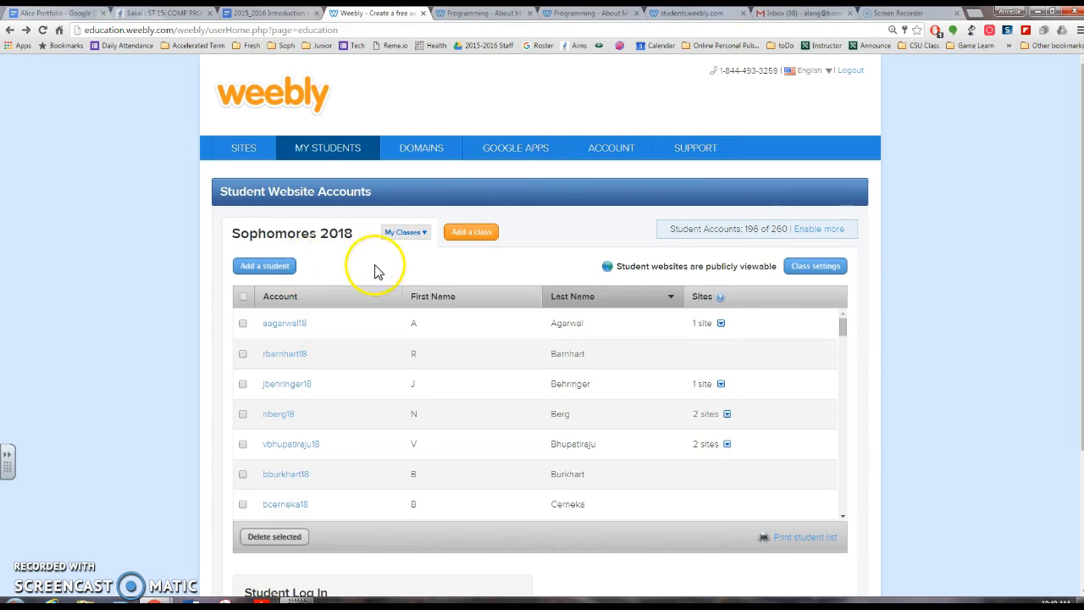
scroll("down", 3)
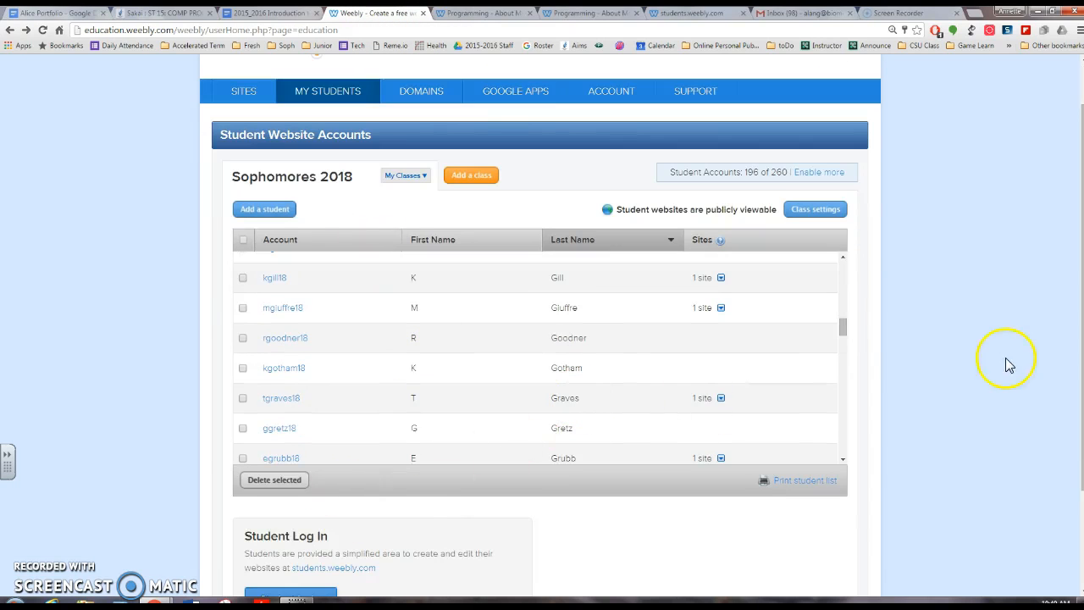
mouse_move(868, 313)
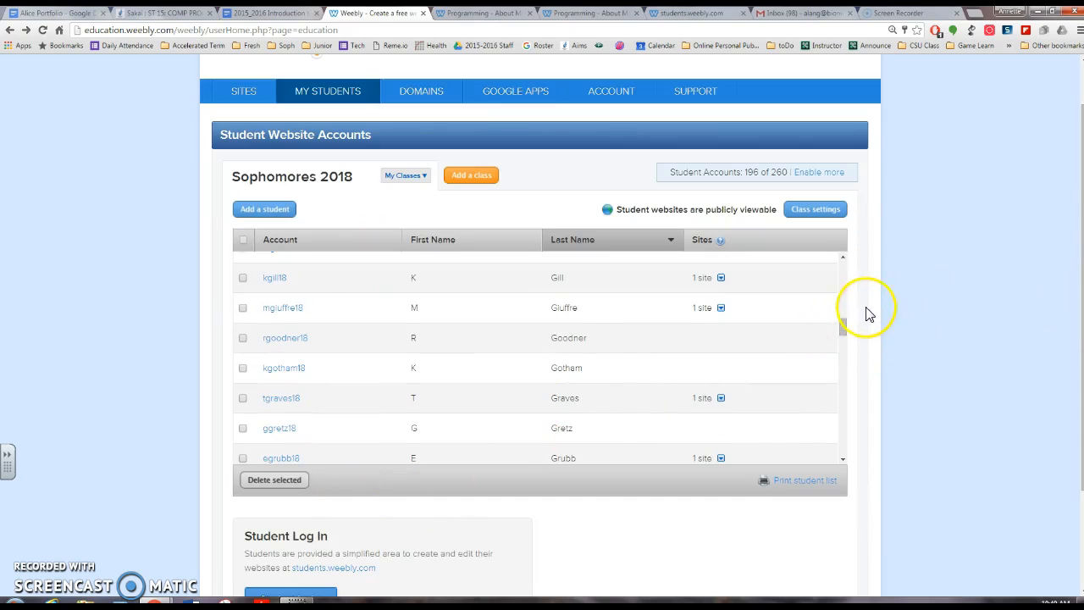
scroll("down", 3)
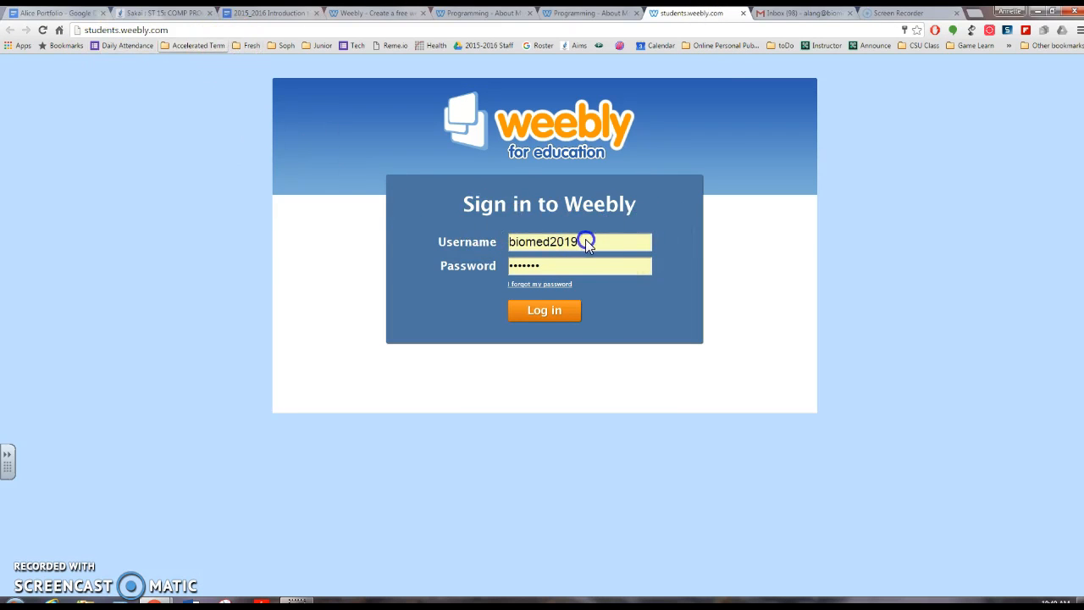
double_click(544, 242)
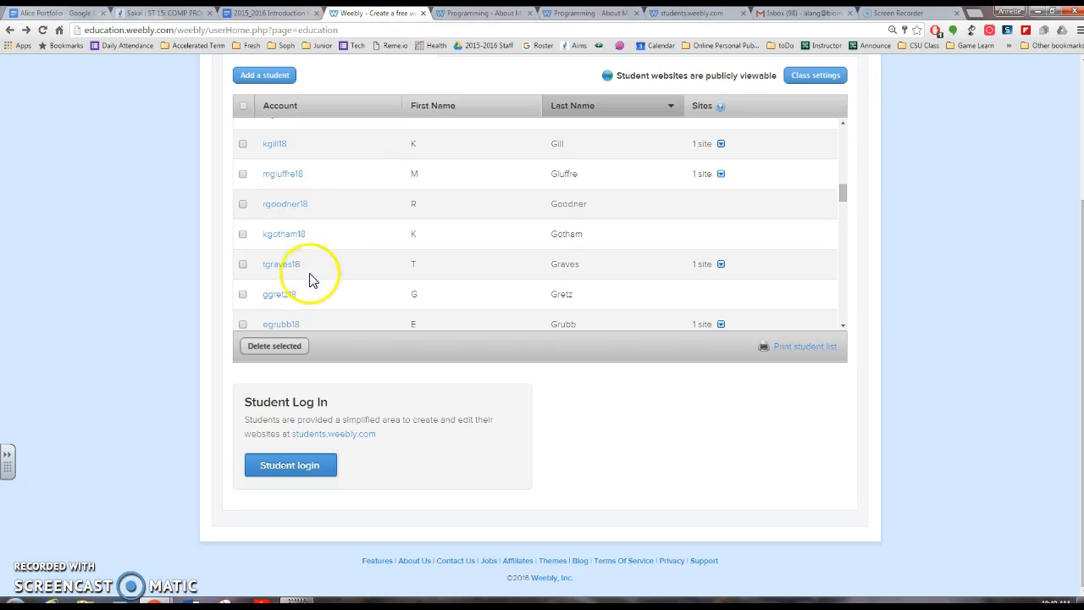
mouse_move(605, 298)
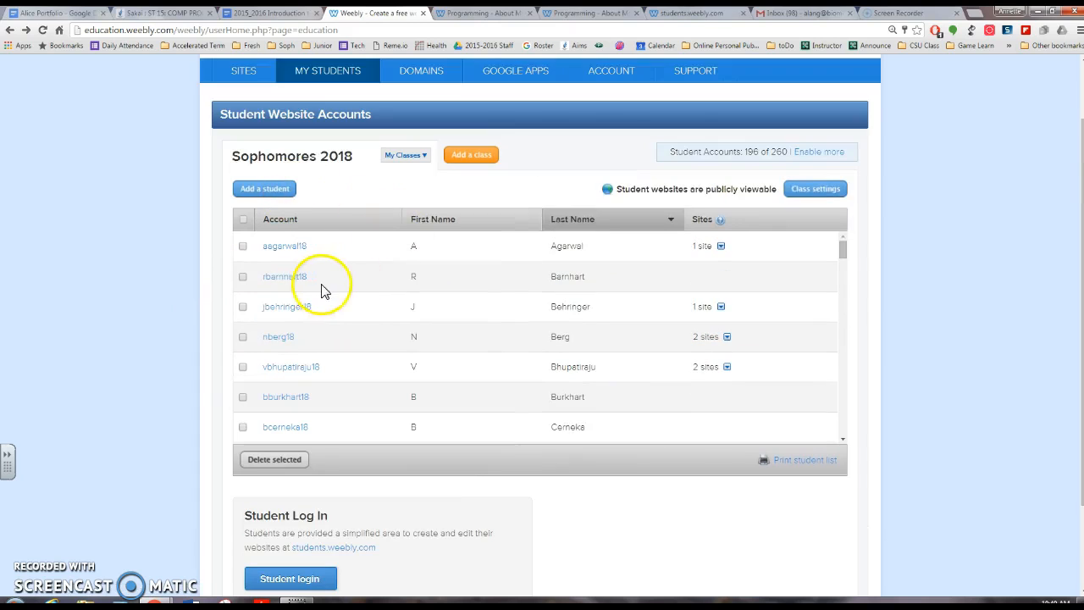
mouse_move(447, 241)
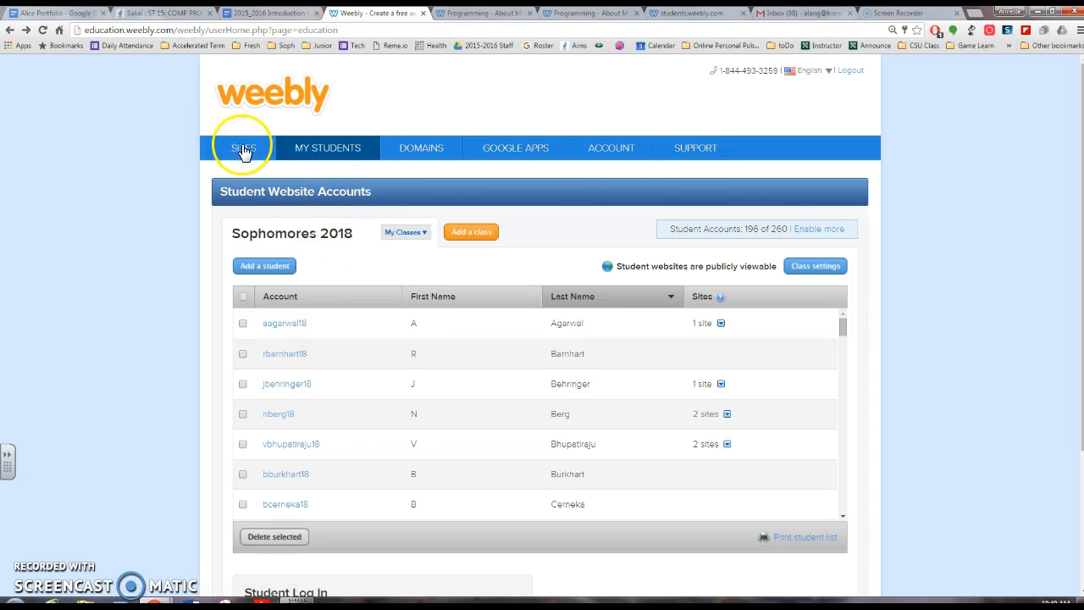
Open the 'About Ms. Lang' site for editing and publish it to langclassof2019example.weebly.com
left_click(244, 148)
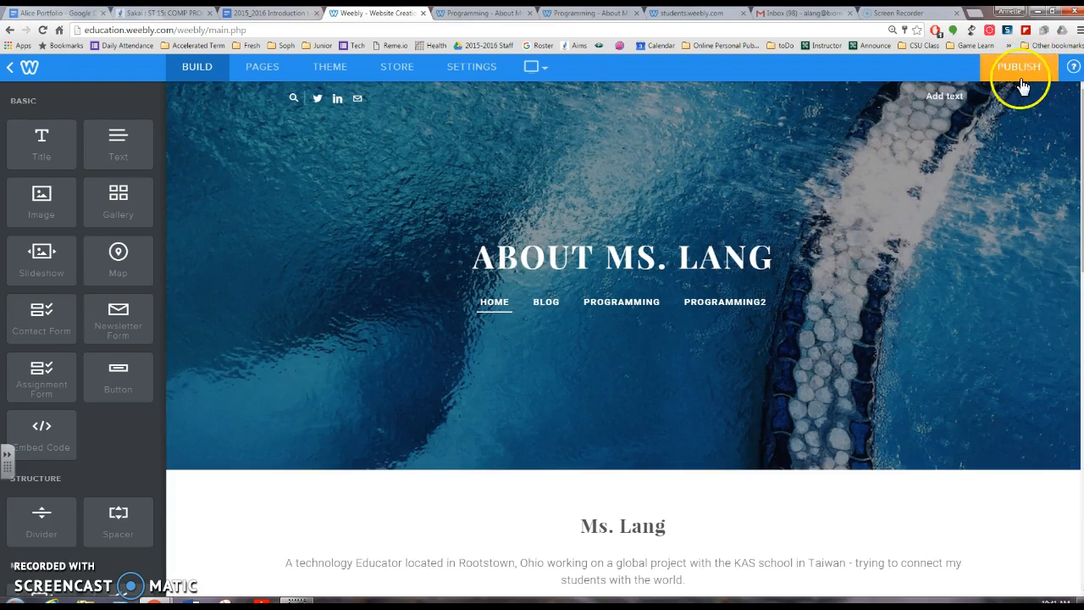
left_click(1019, 67)
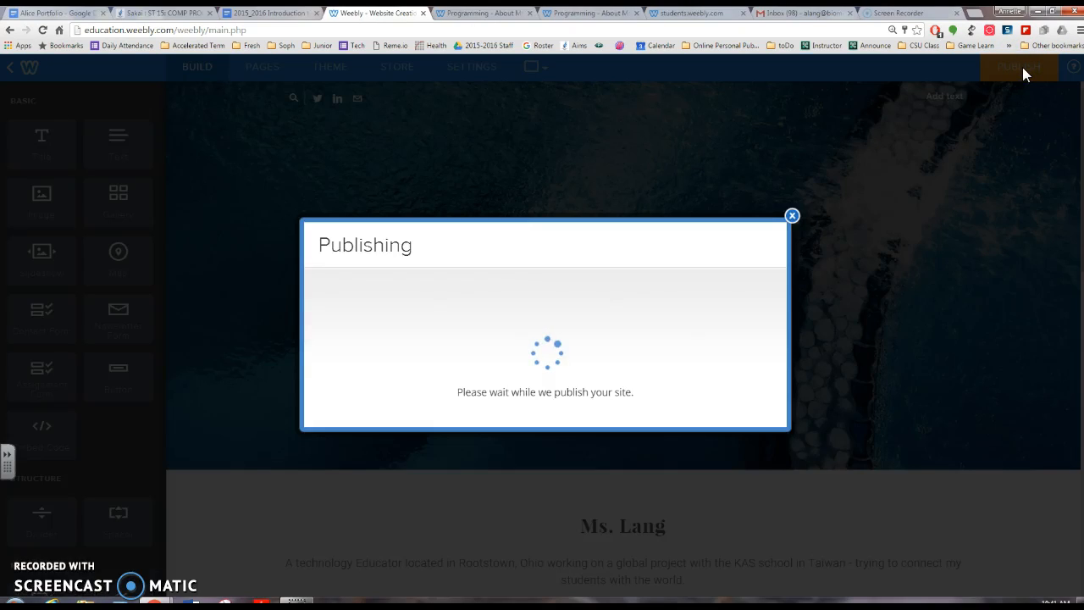
mouse_move(504, 306)
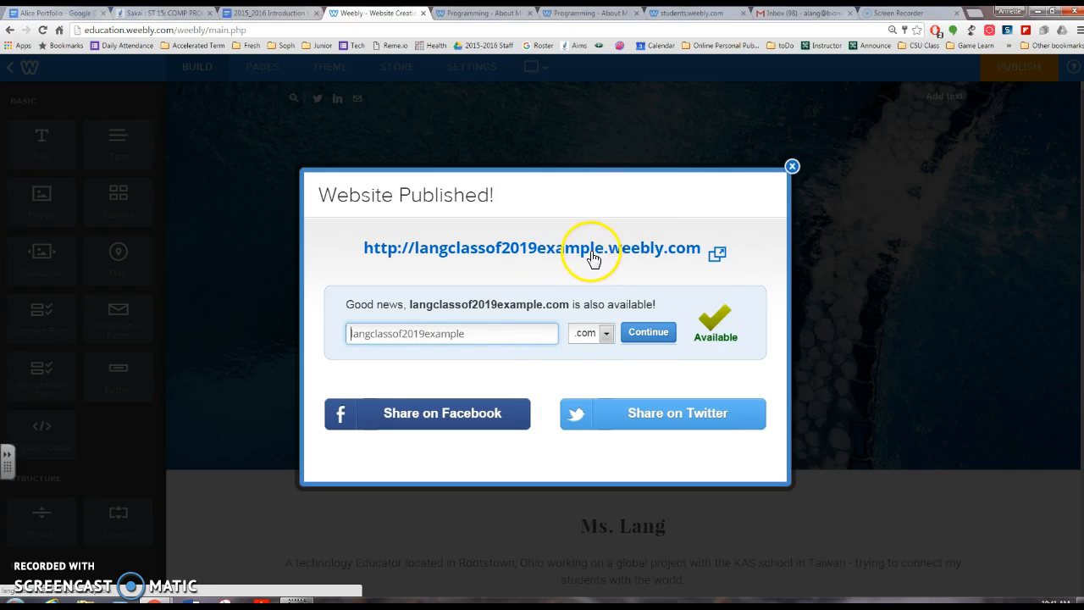
left_click(791, 165)
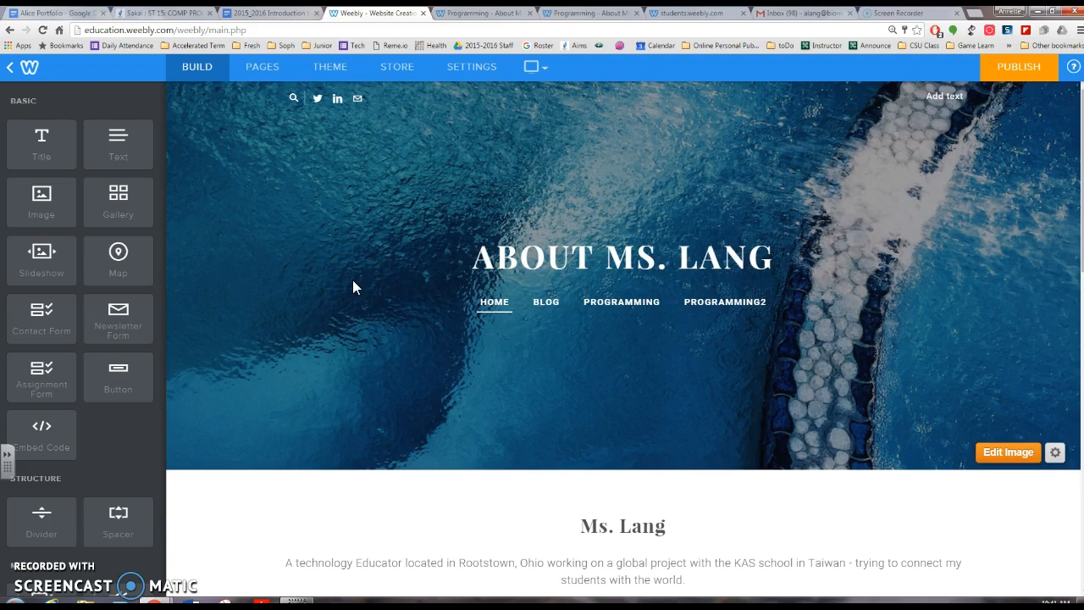
From the Pages list, add a Standard Page named Programming3
left_click(330, 66)
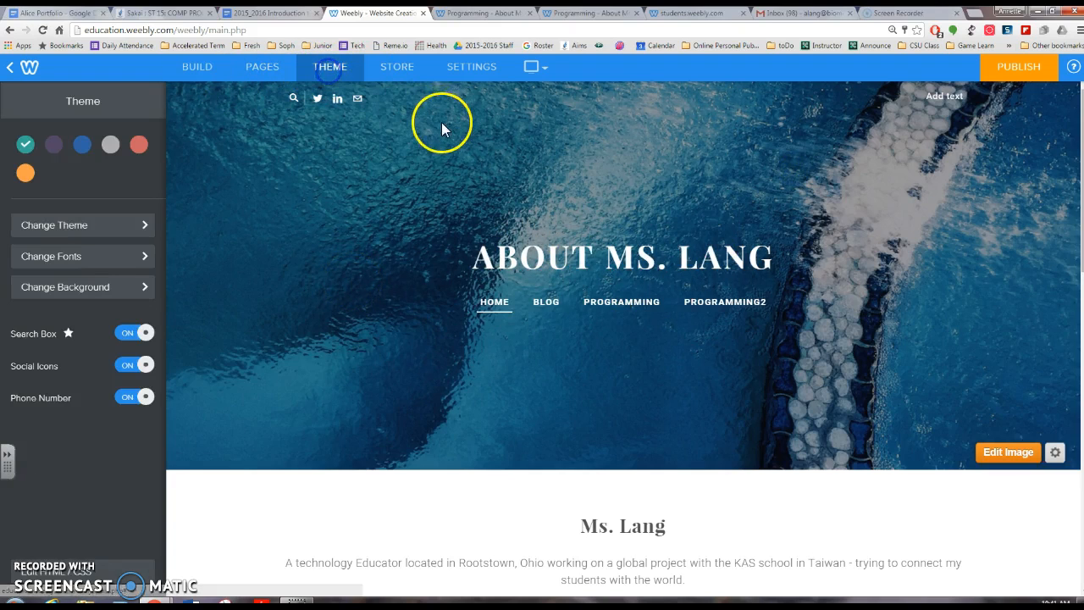
mouse_move(263, 66)
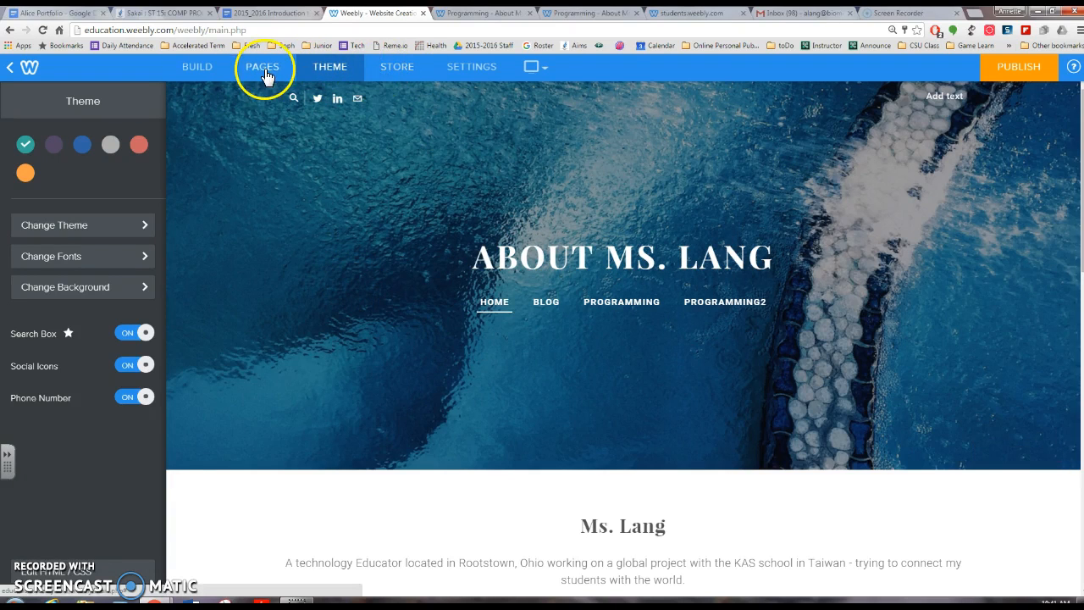
left_click(262, 66)
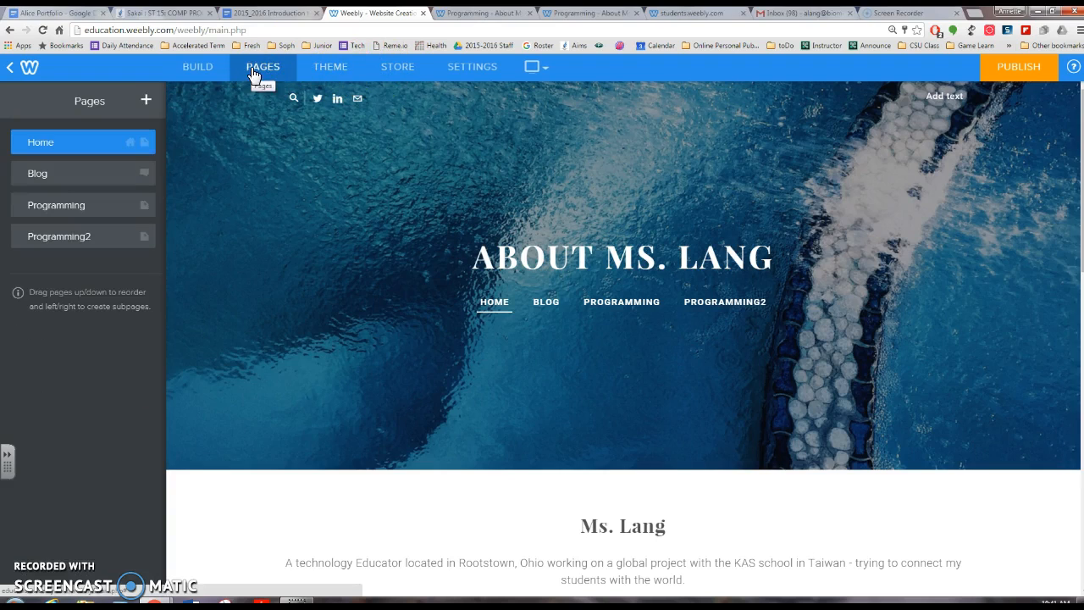
left_click(144, 100)
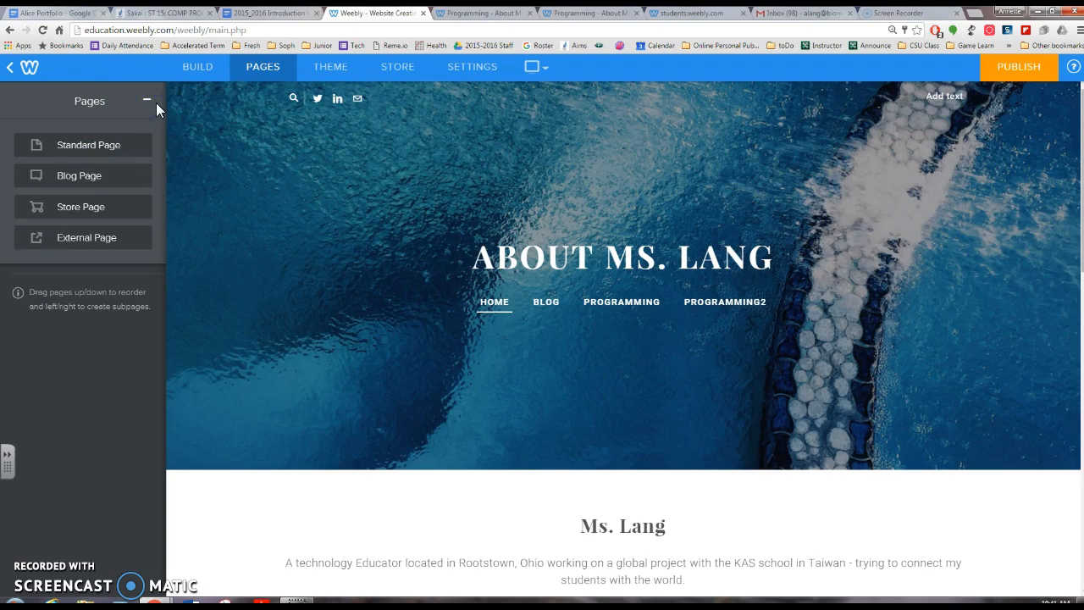
left_click(89, 145)
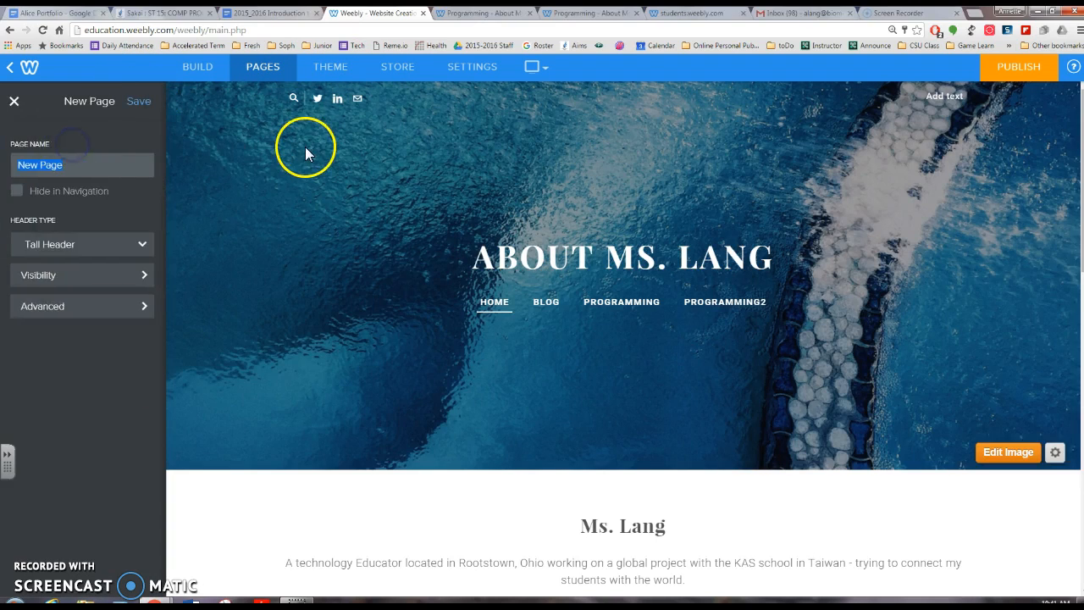
mouse_move(303, 152)
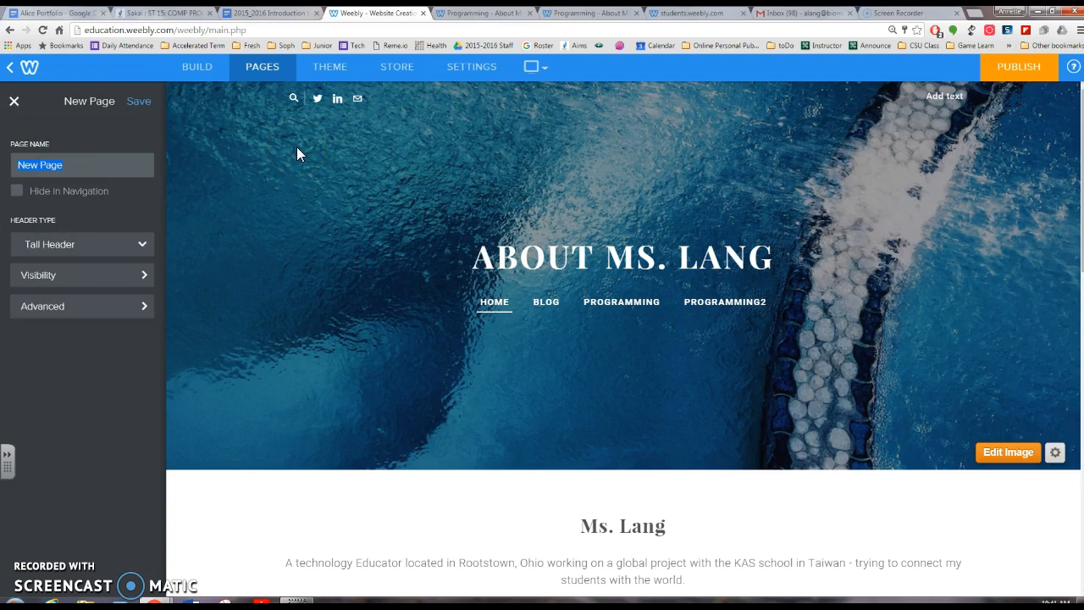
type("Programming3")
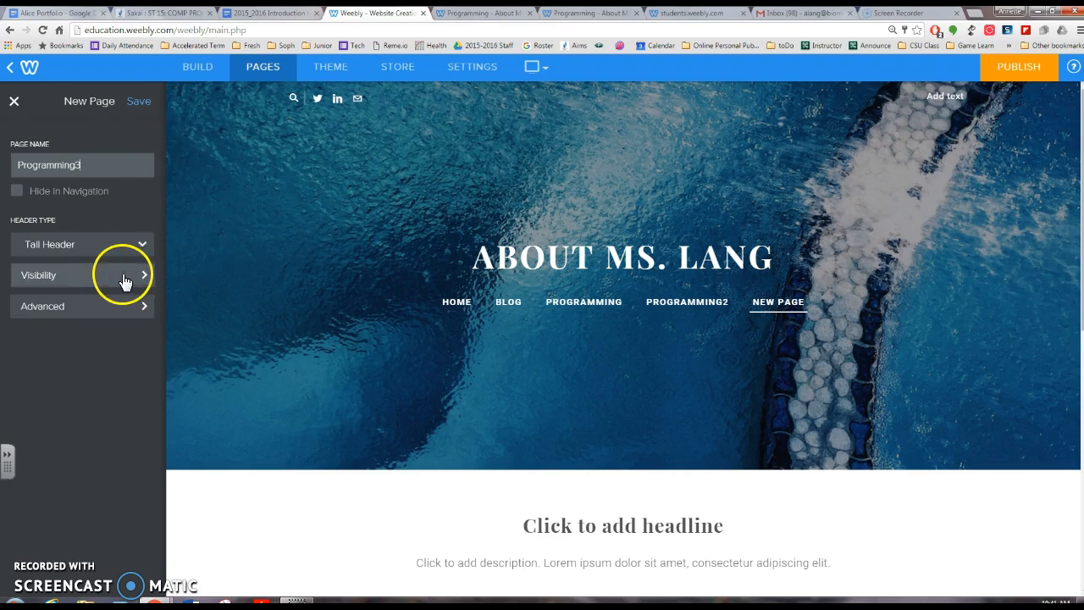
left_click(80, 244)
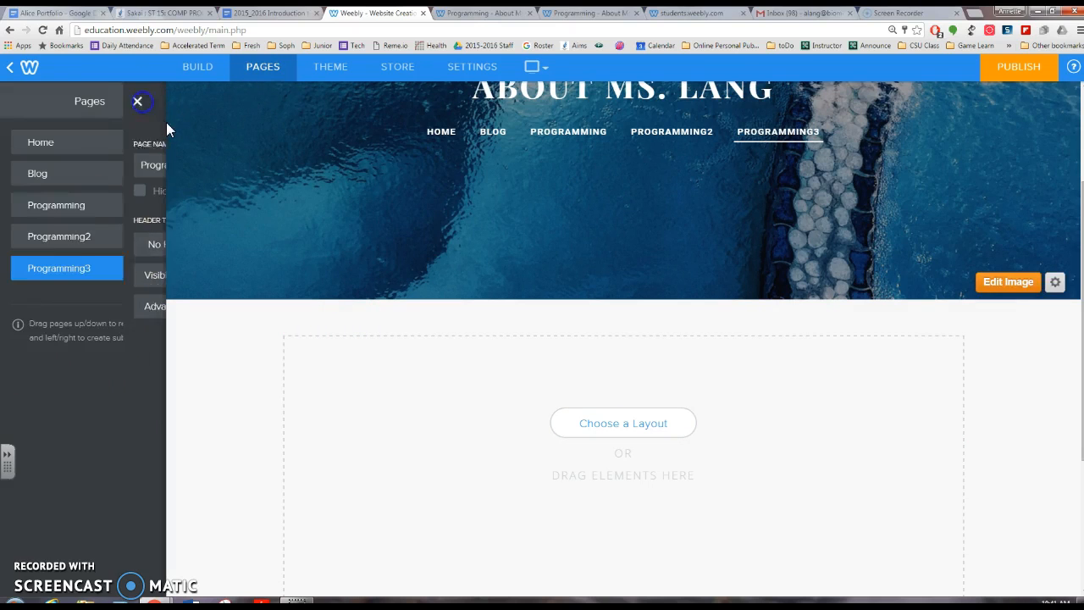
left_click(141, 102)
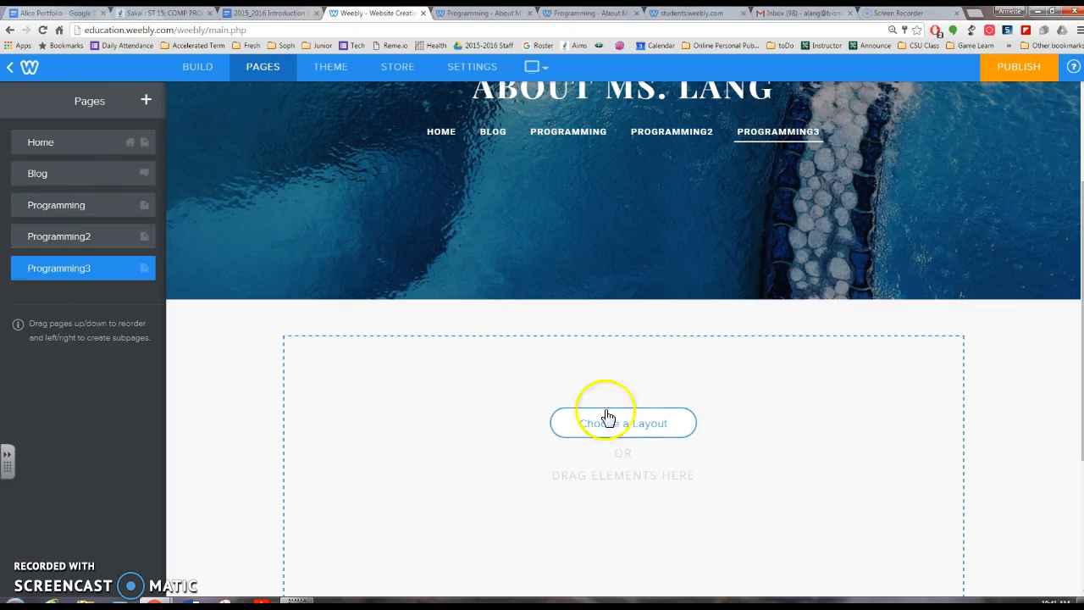
mouse_move(826, 347)
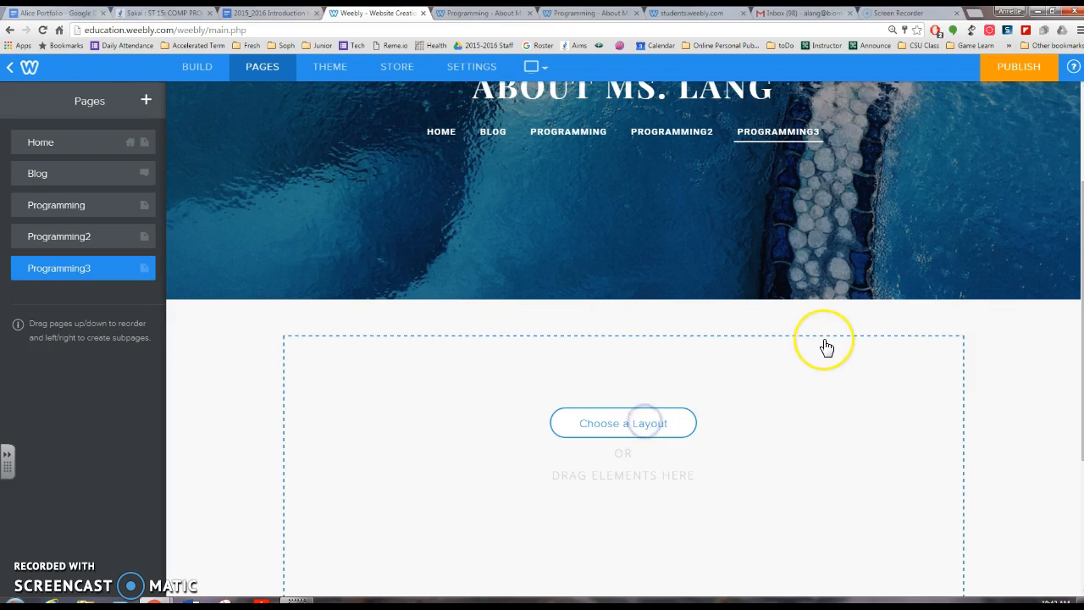
left_click(622, 423)
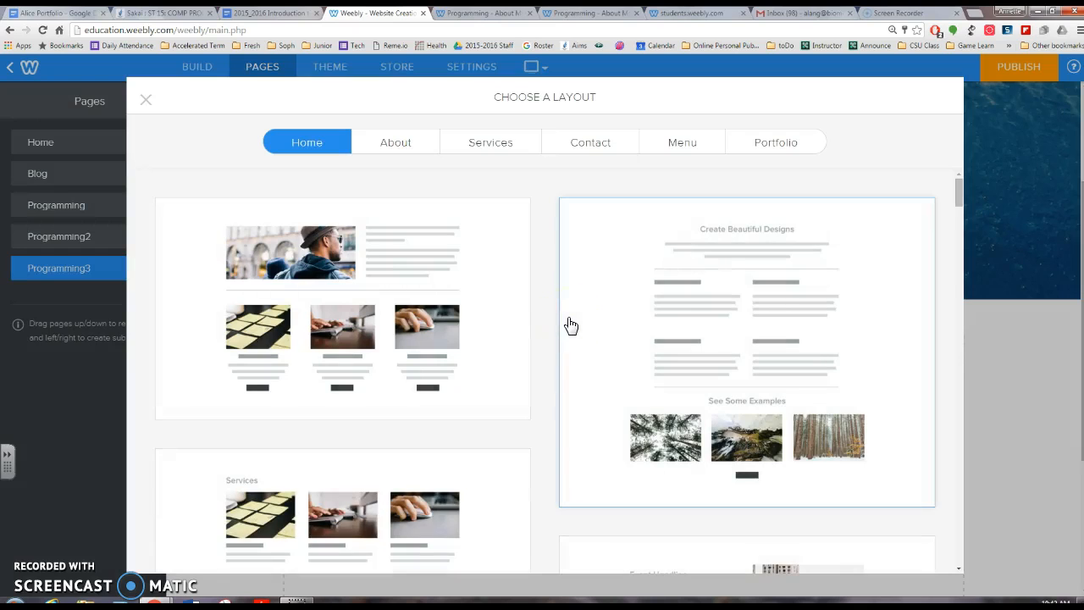
scroll("down", 3)
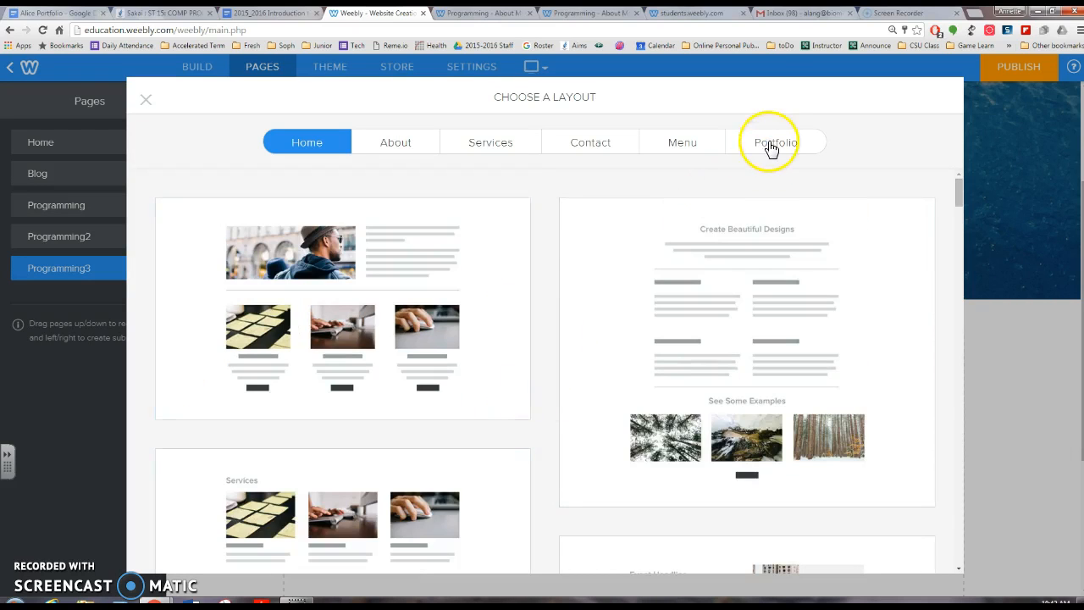
left_click(775, 141)
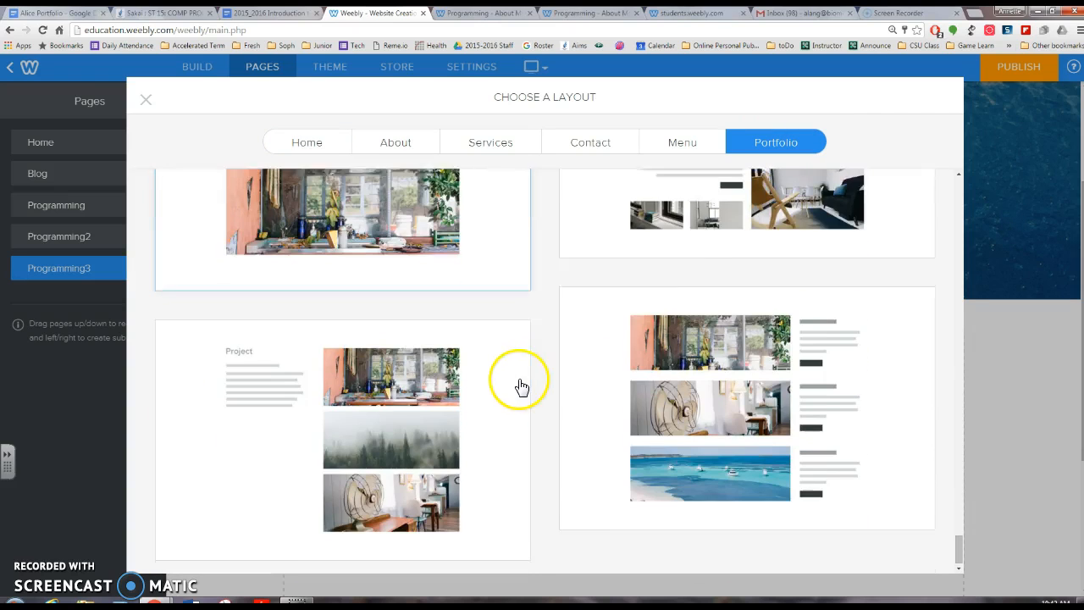
scroll("down", 3)
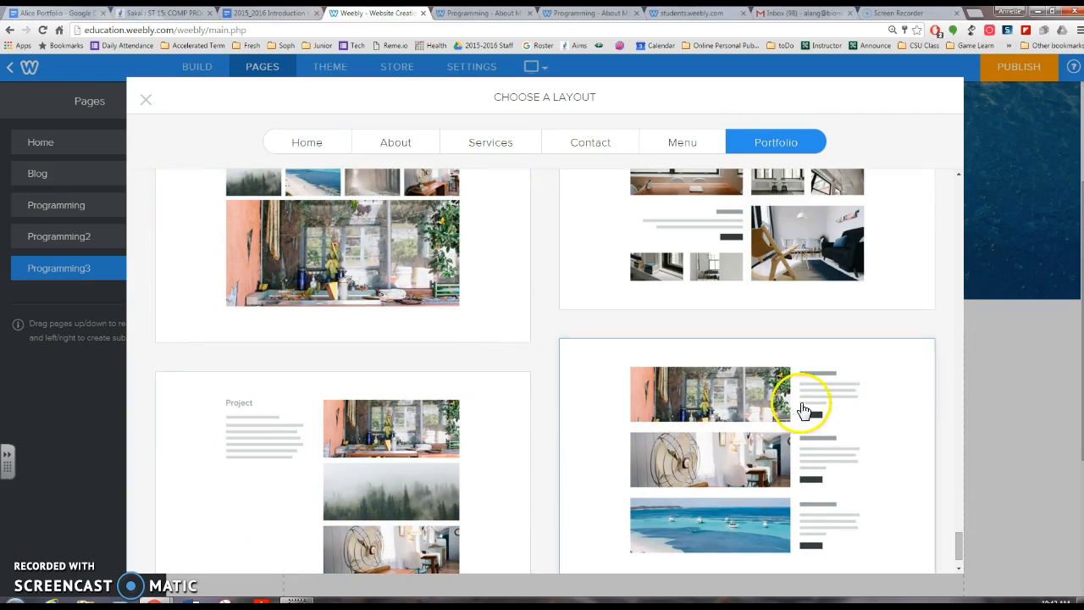
scroll("down", 3)
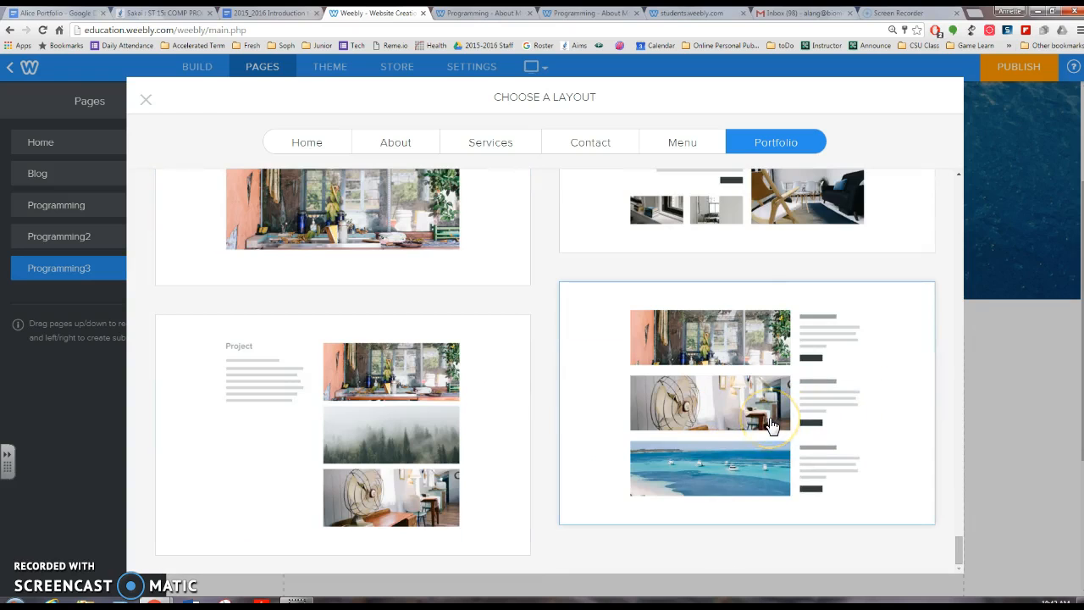
left_click(682, 142)
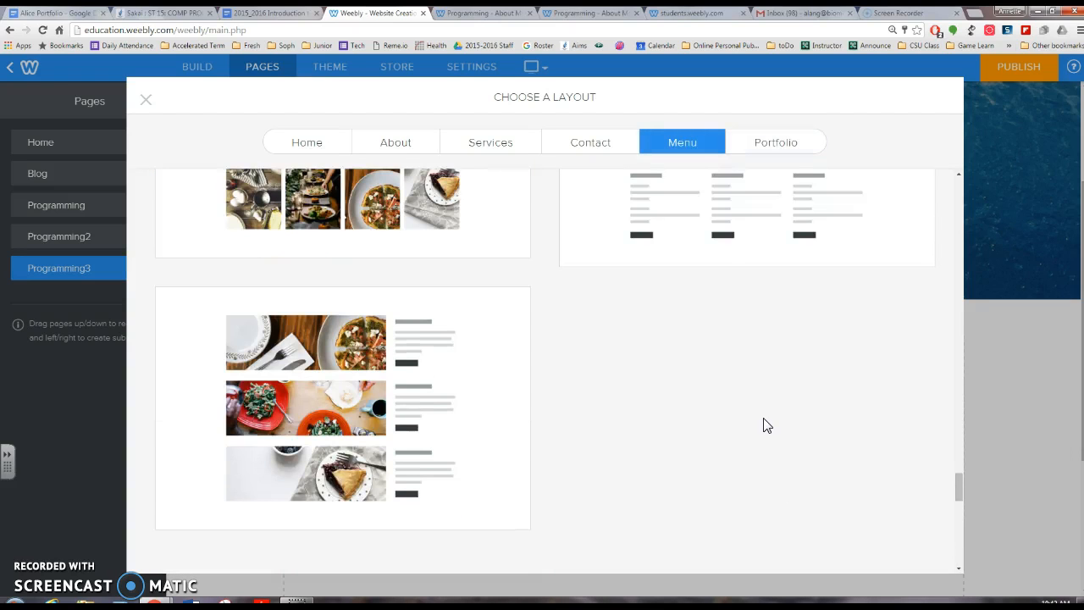
scroll("down", 3)
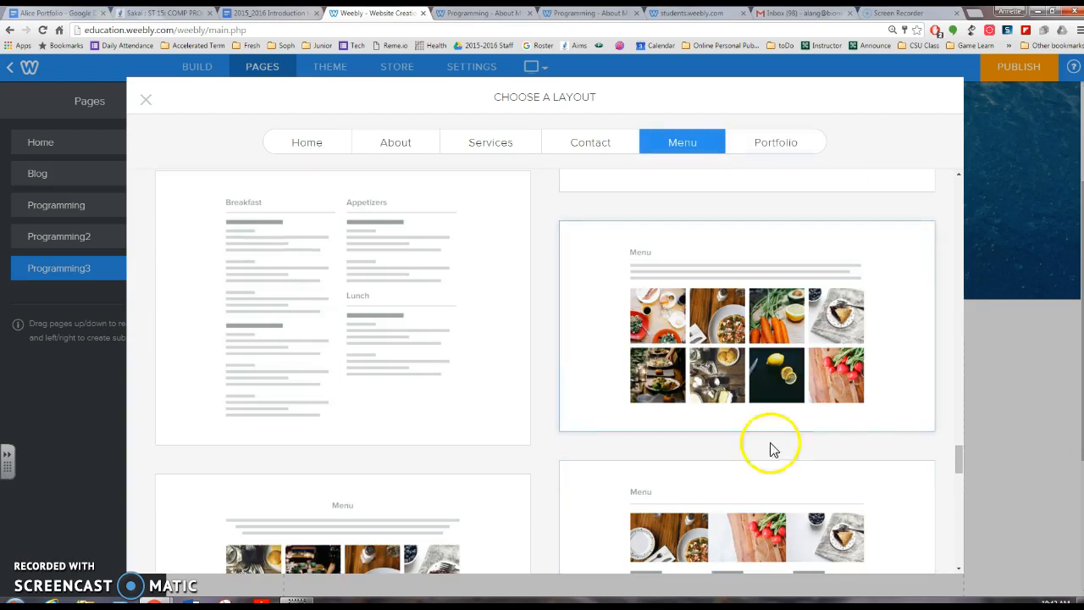
scroll("down", 3)
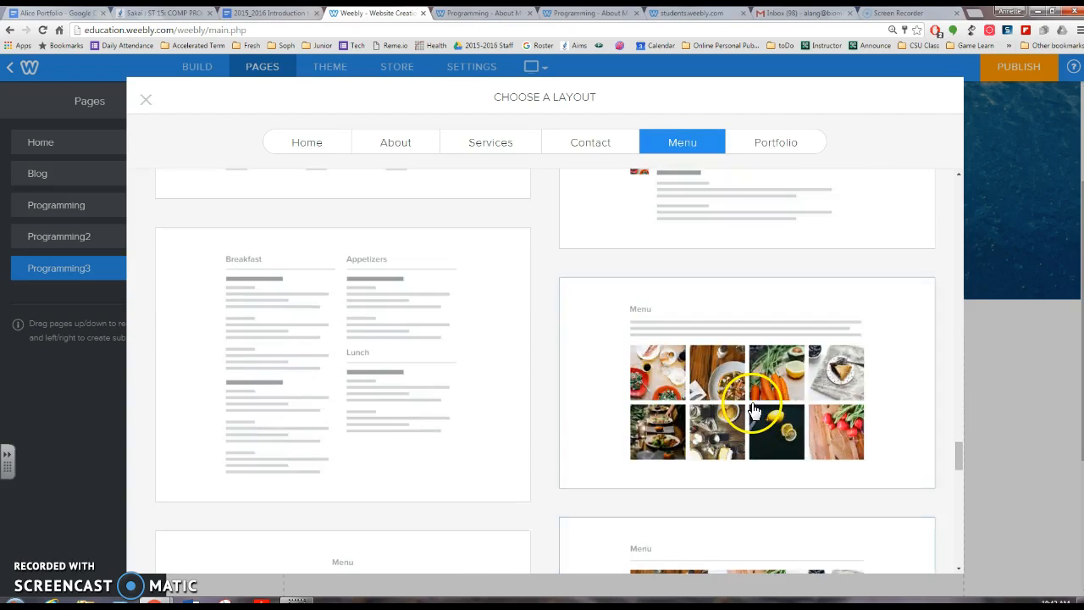
left_click(591, 142)
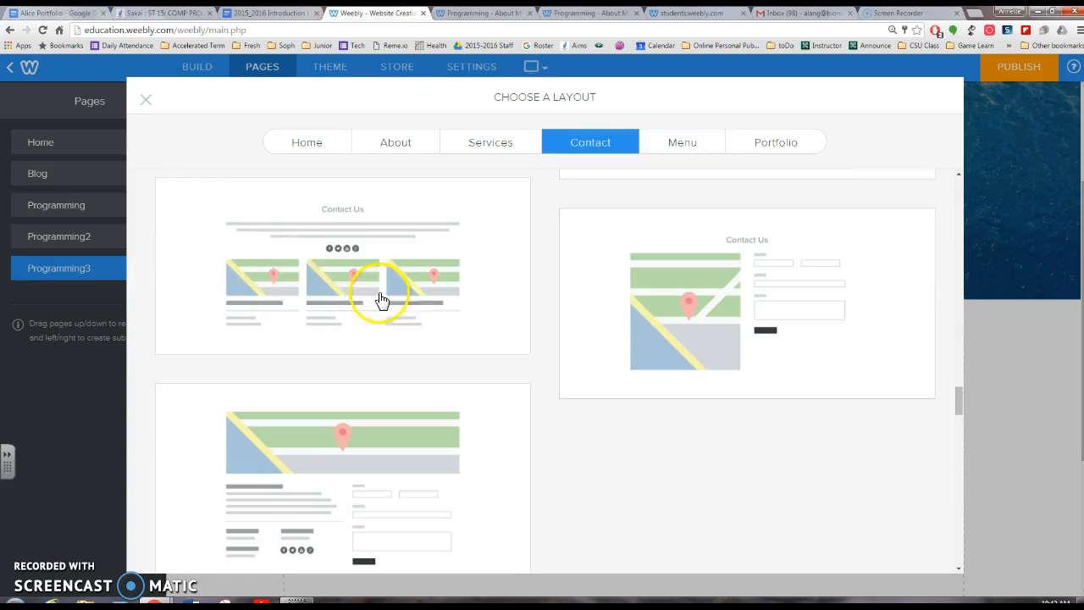
left_click(307, 141)
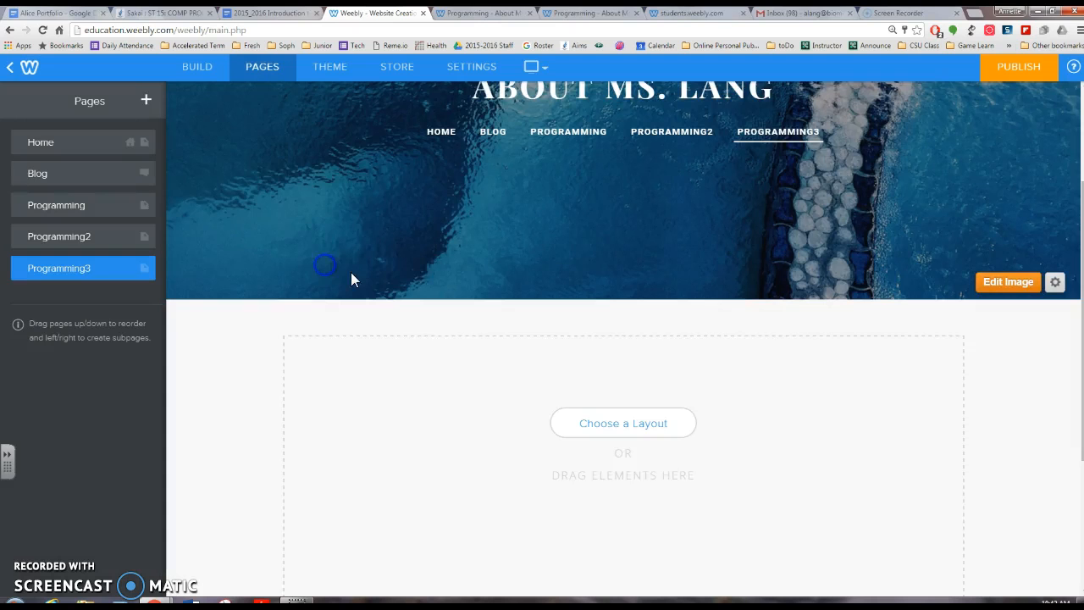
Preview a photo-beside-text layout on the empty page and keep it
left_click(622, 423)
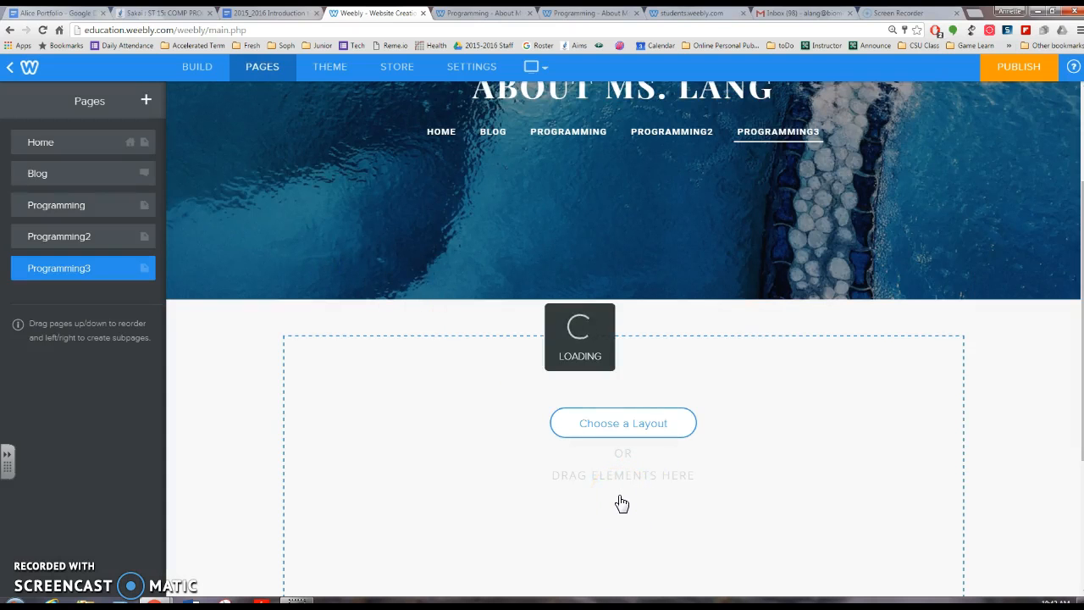
left_click(623, 422)
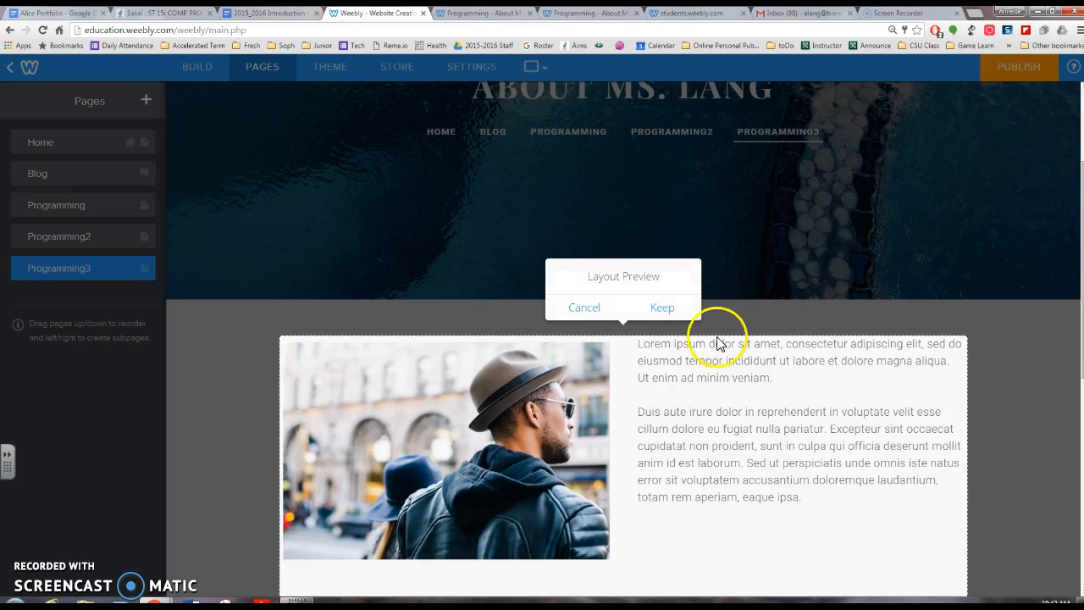
left_click(662, 307)
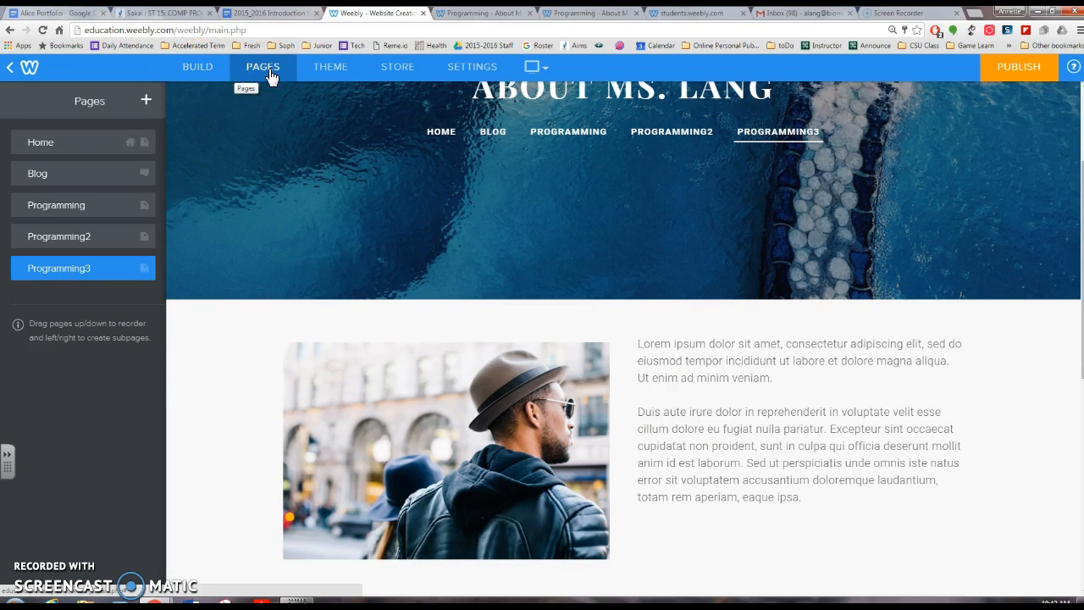
left_click(198, 66)
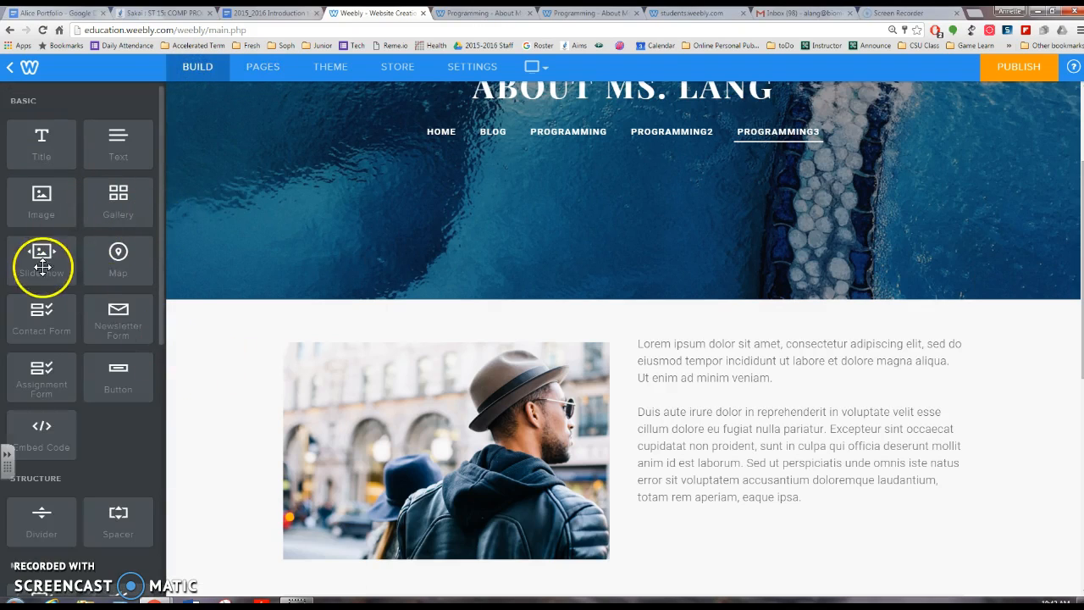
mouse_move(87, 273)
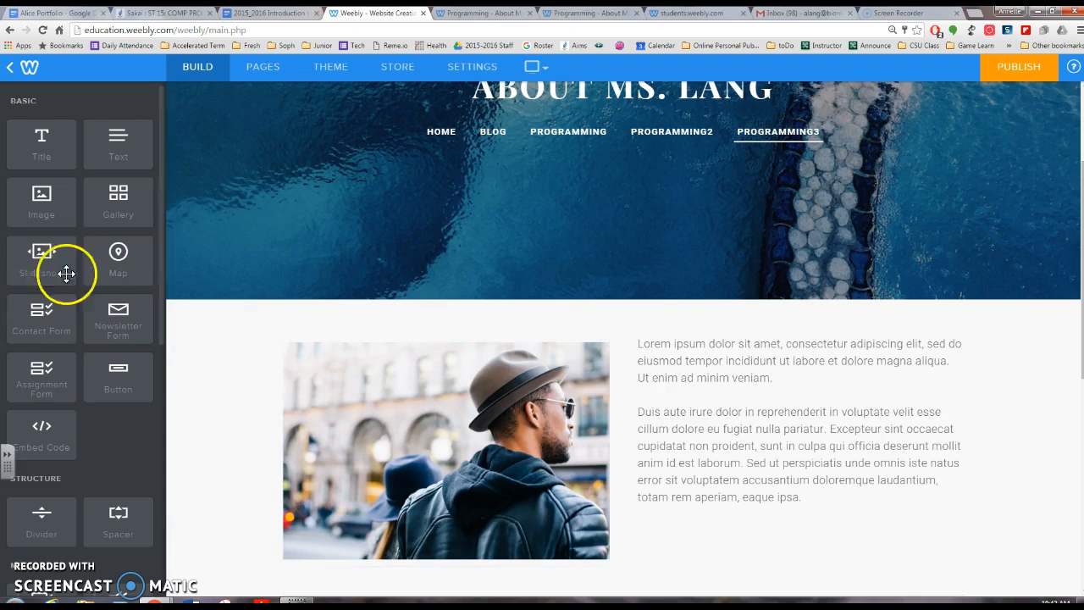
mouse_move(66, 242)
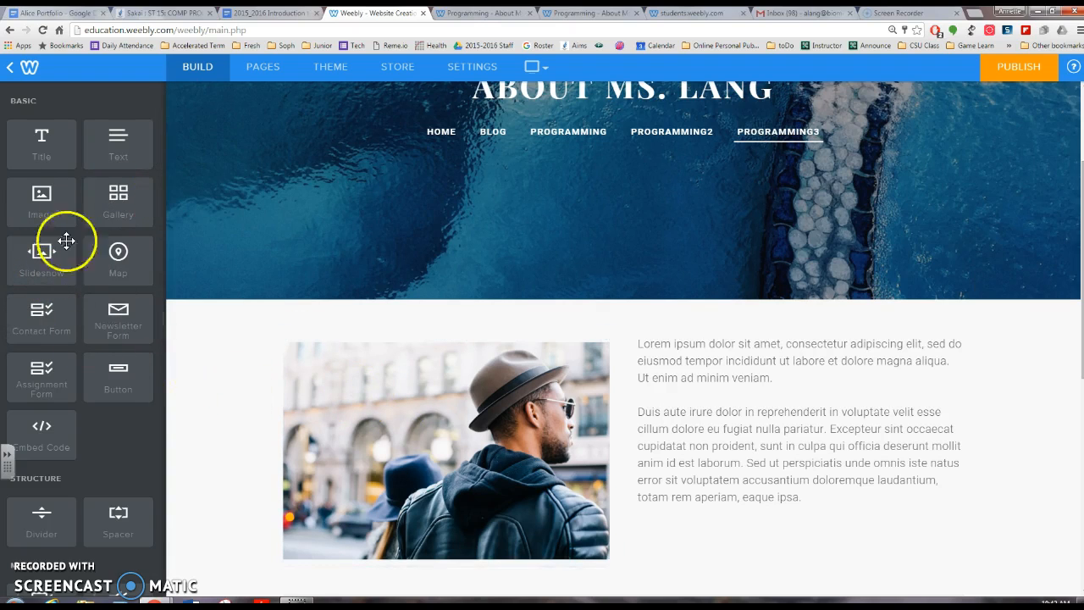
scroll("down", 3)
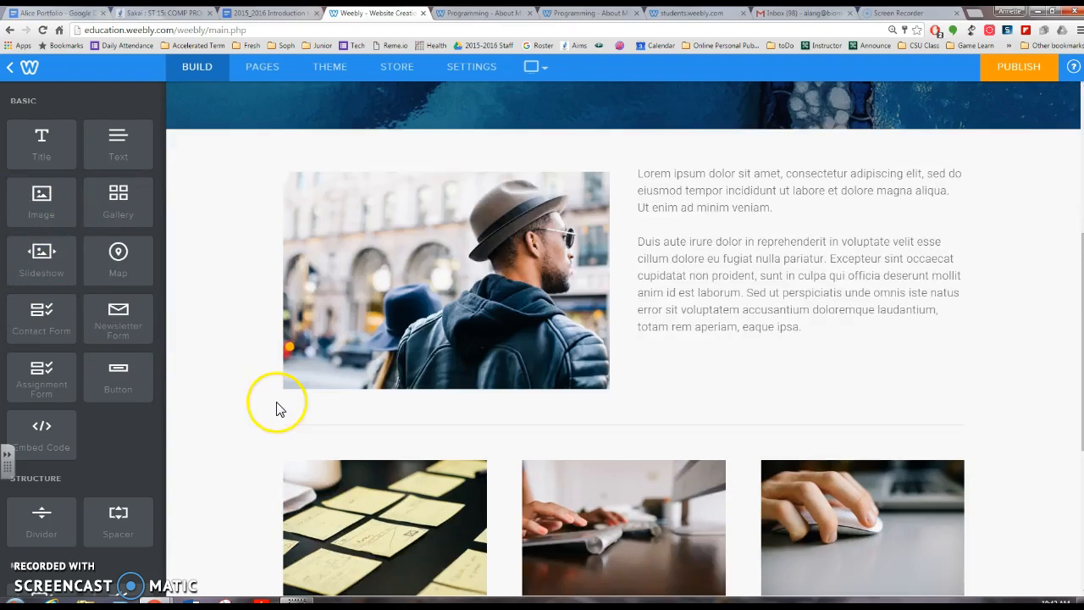
left_click(678, 207)
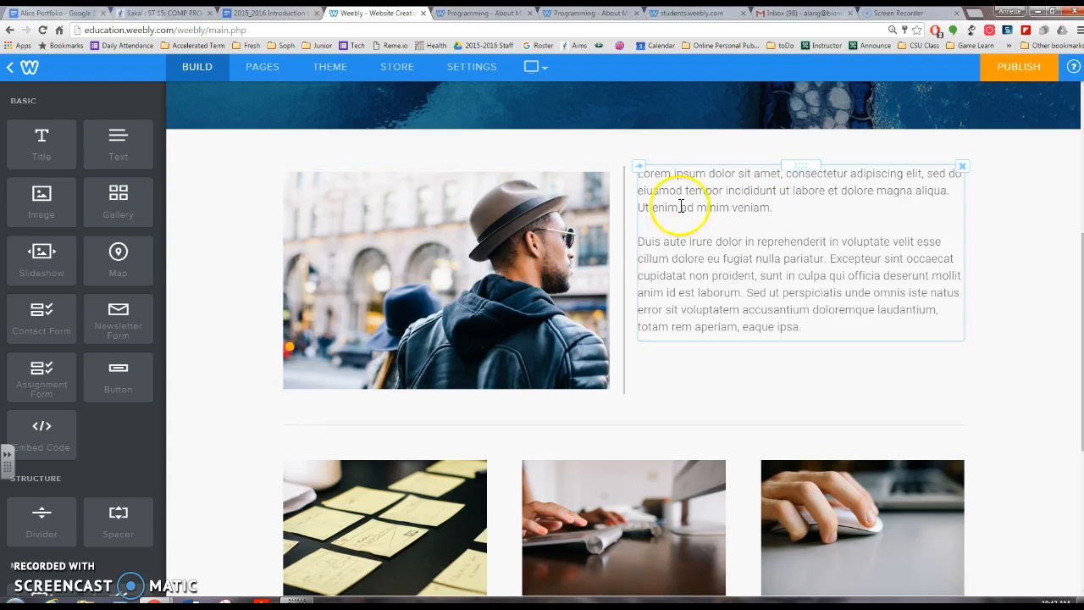
scroll("down", 3)
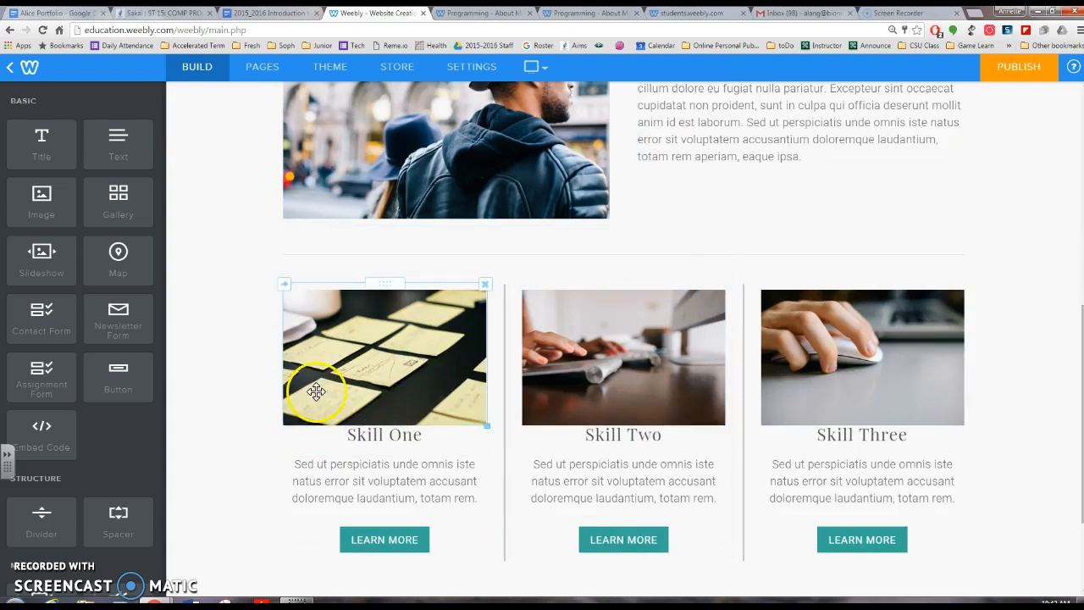
mouse_move(430, 351)
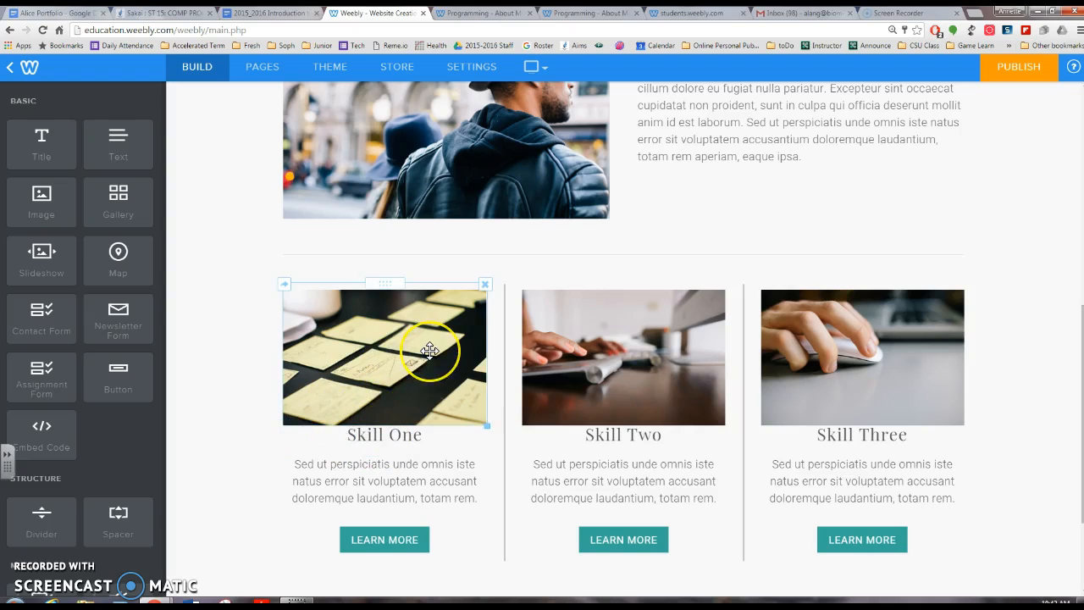
mouse_move(431, 350)
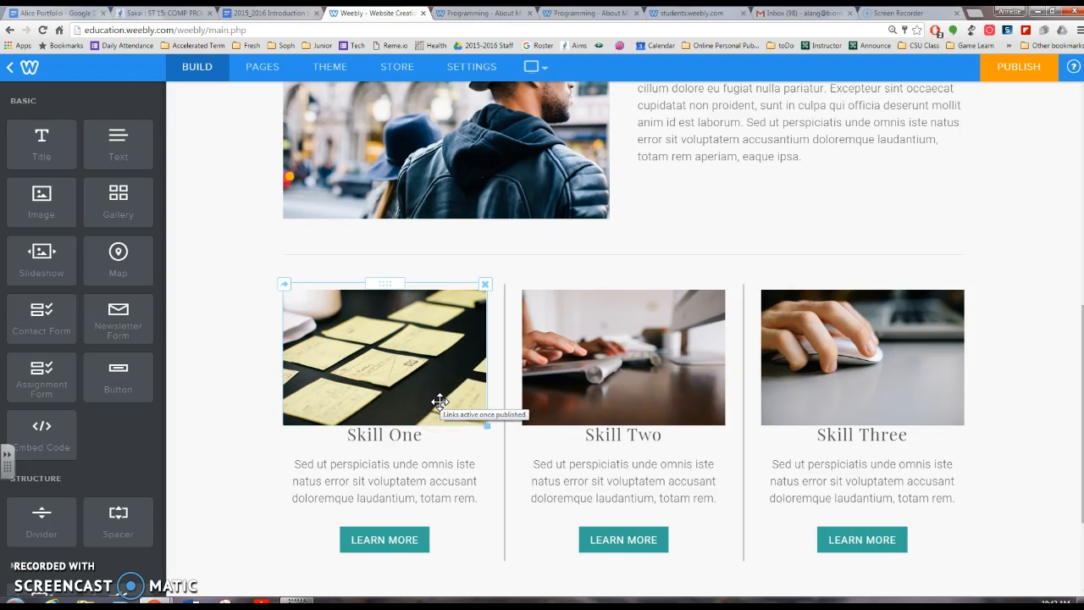
left_click(384, 481)
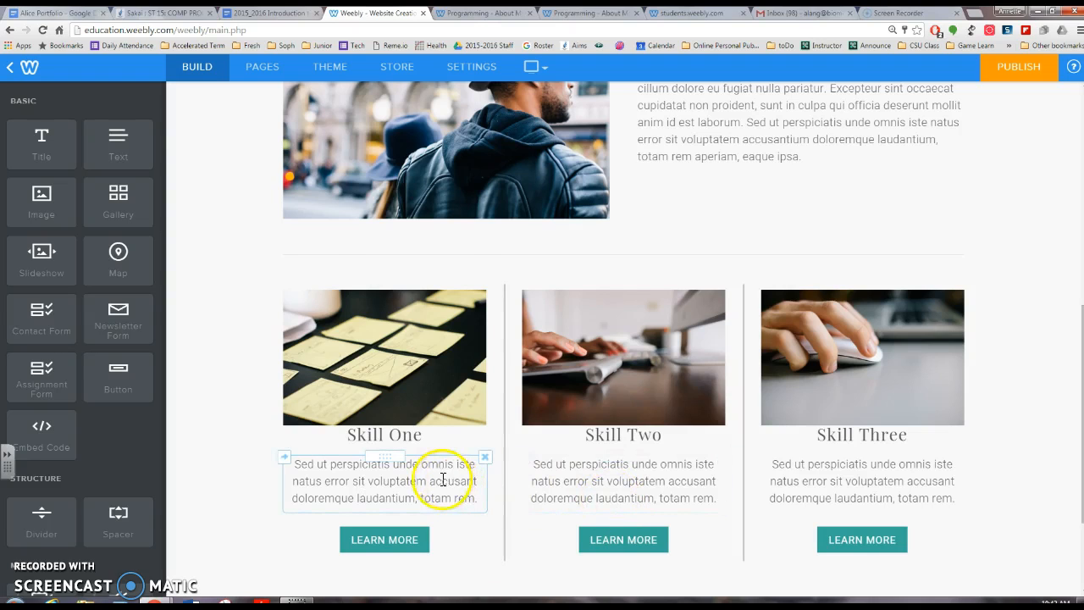
Place a Divider element below the LEARN MORE buttons of the three Skill columns
scroll("down", 3)
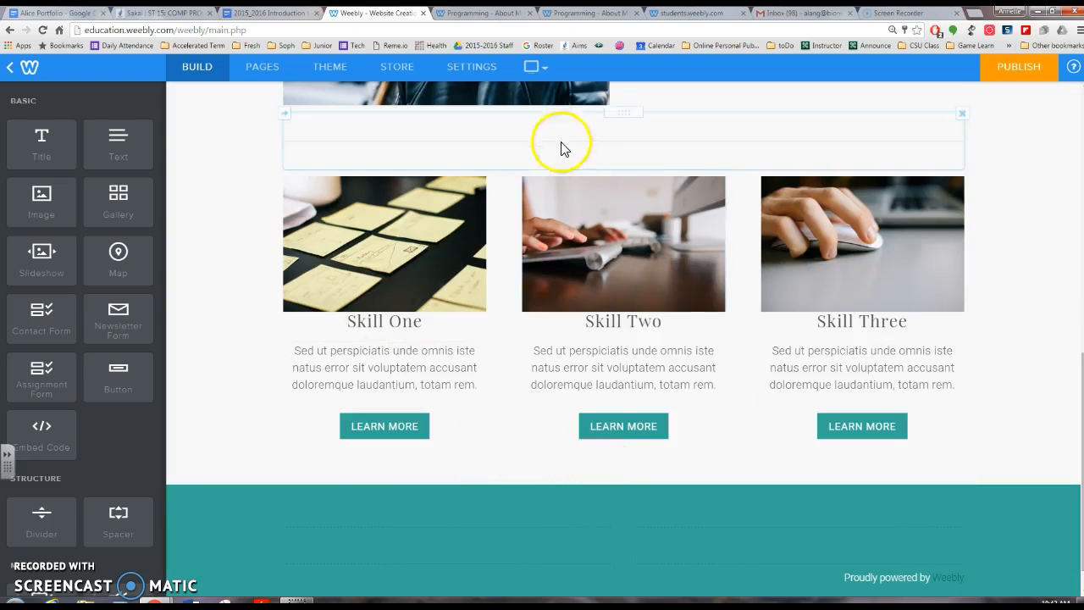
scroll("down", 3)
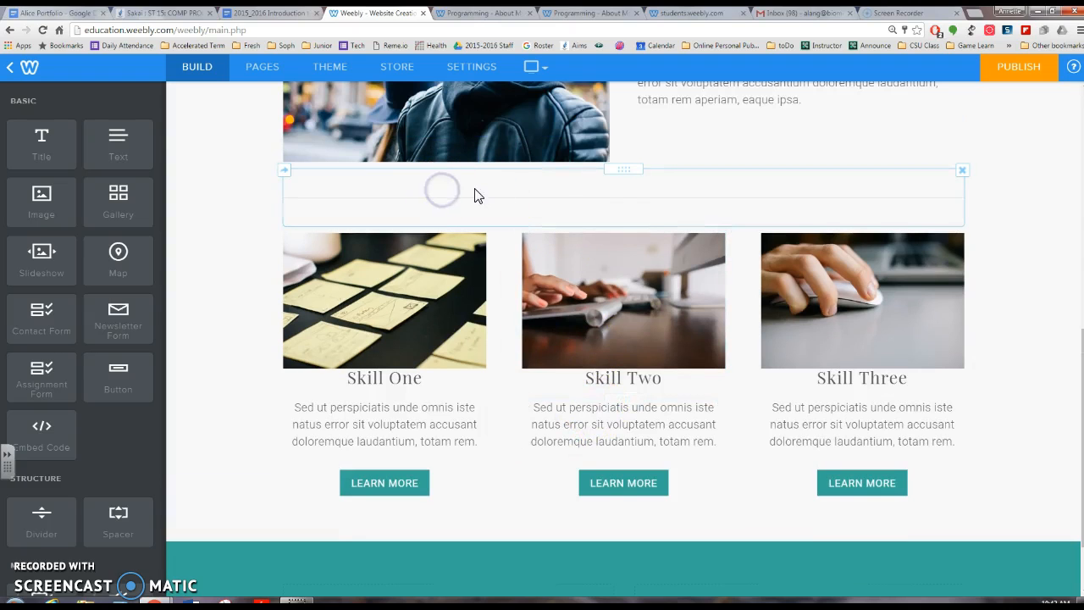
left_click(605, 189)
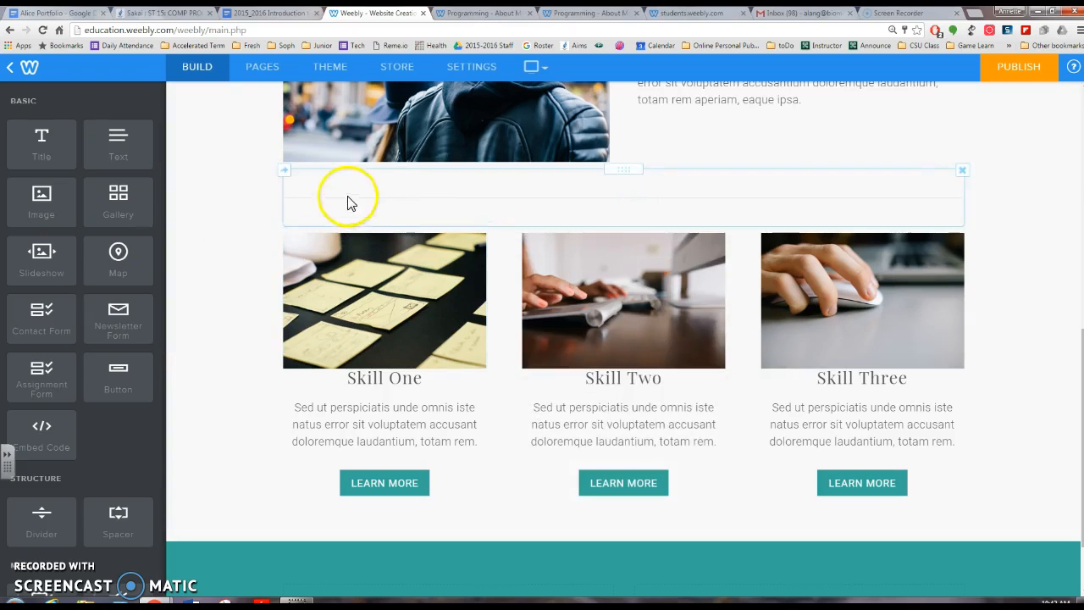
scroll("down", 3)
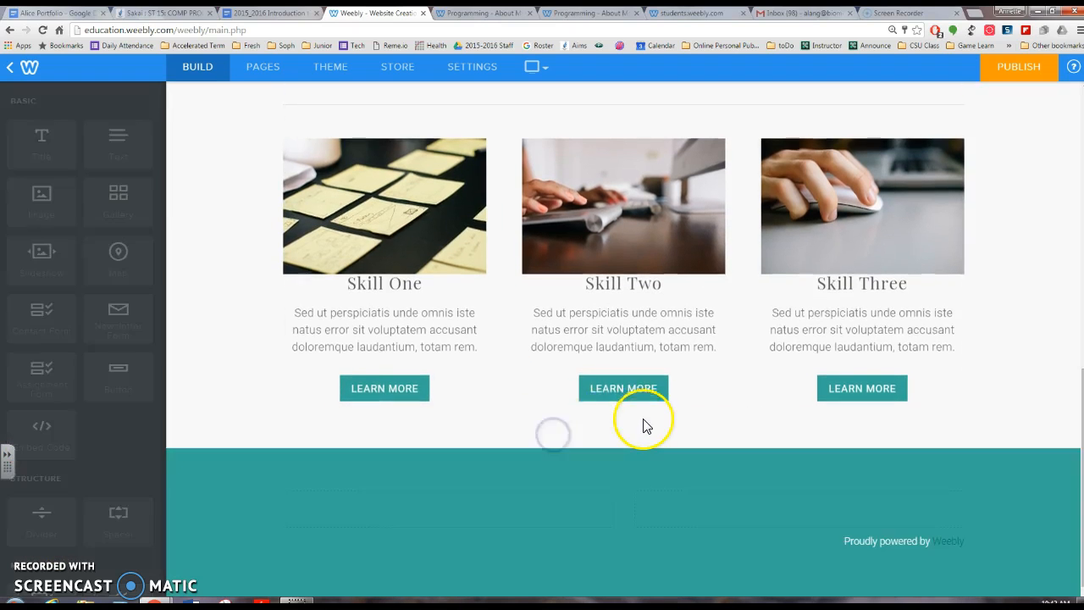
left_click(384, 332)
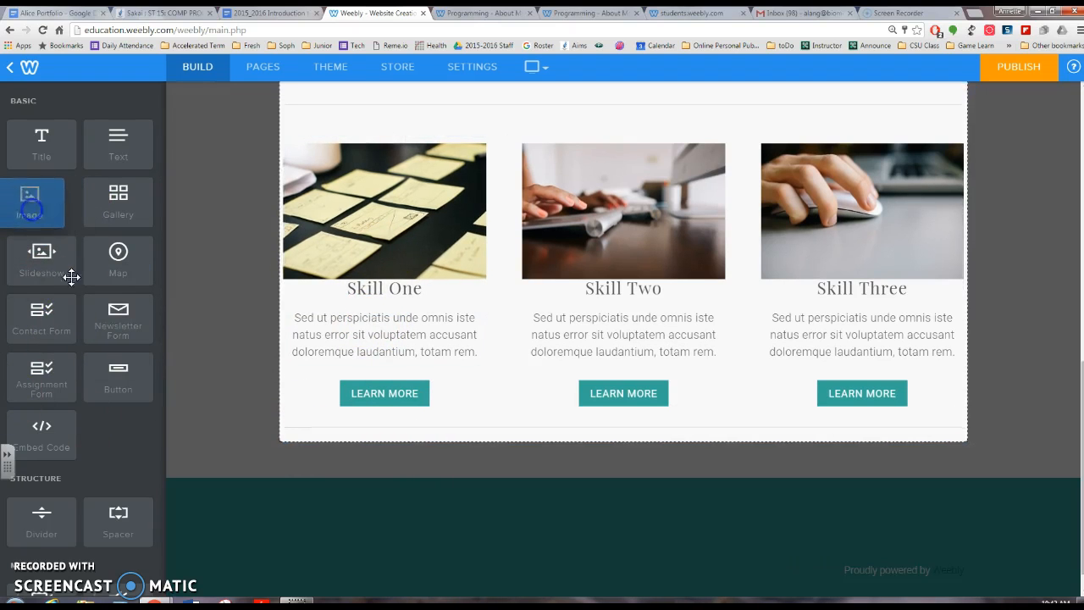
Drag three YouTube video elements from Media below the divider, two stacked left of the first
scroll("down", 3)
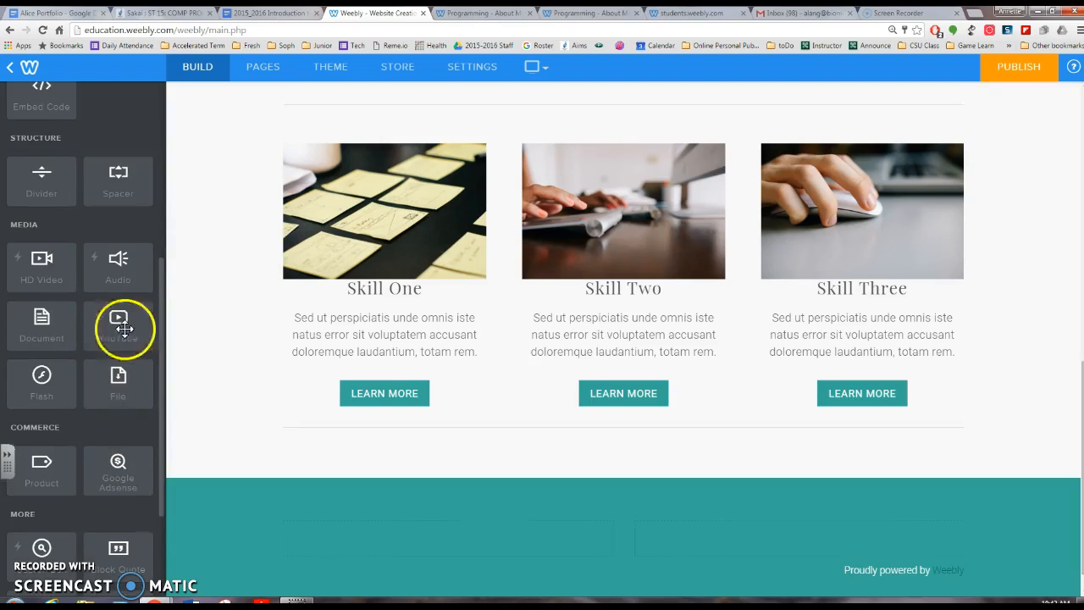
left_click_drag(118, 322, 432, 443)
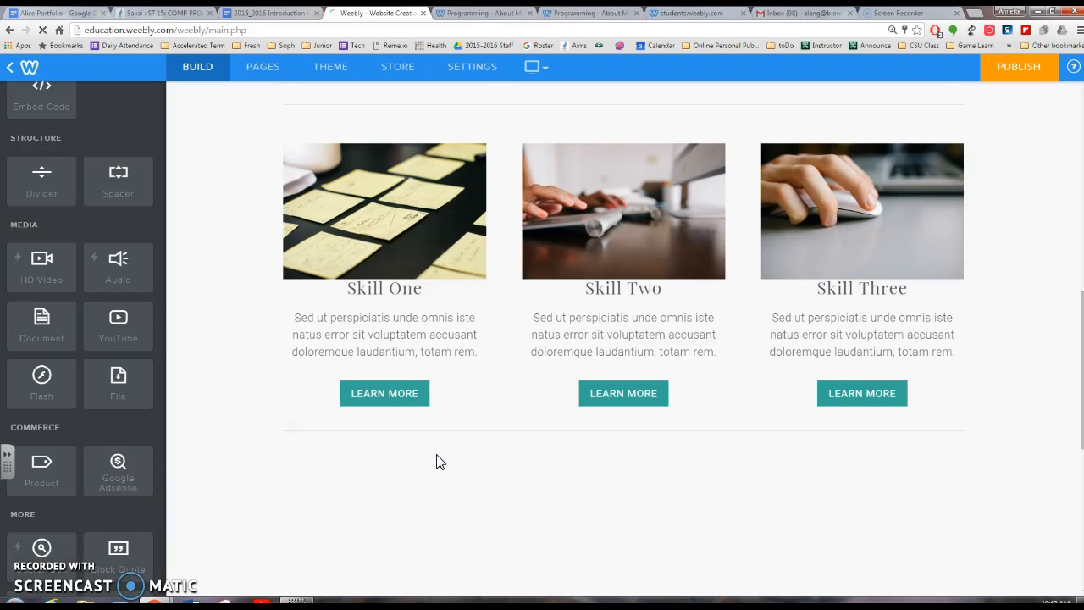
left_click(118, 325)
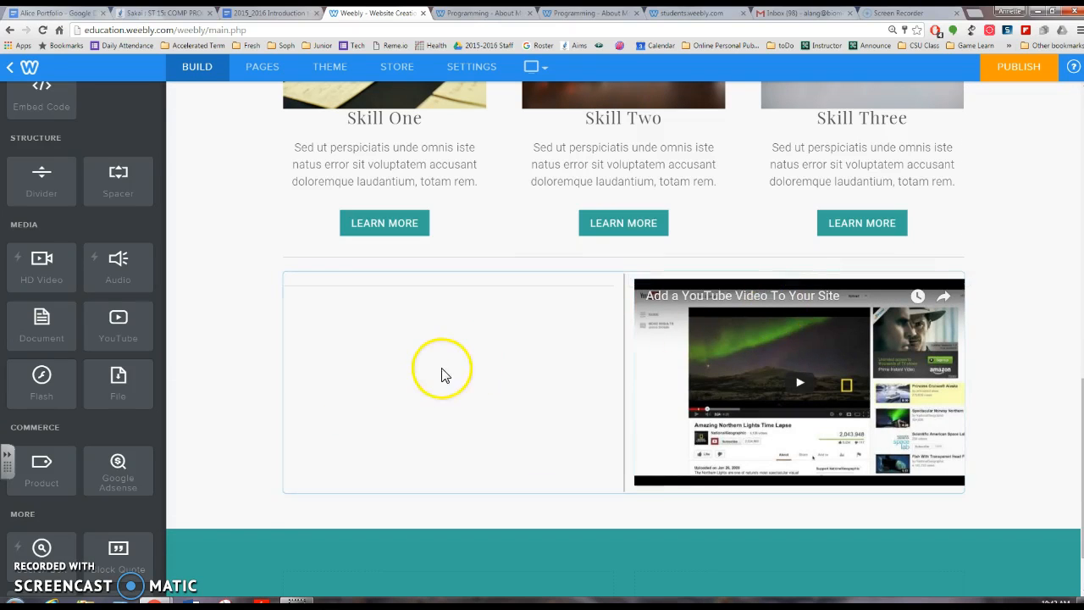
mouse_move(128, 301)
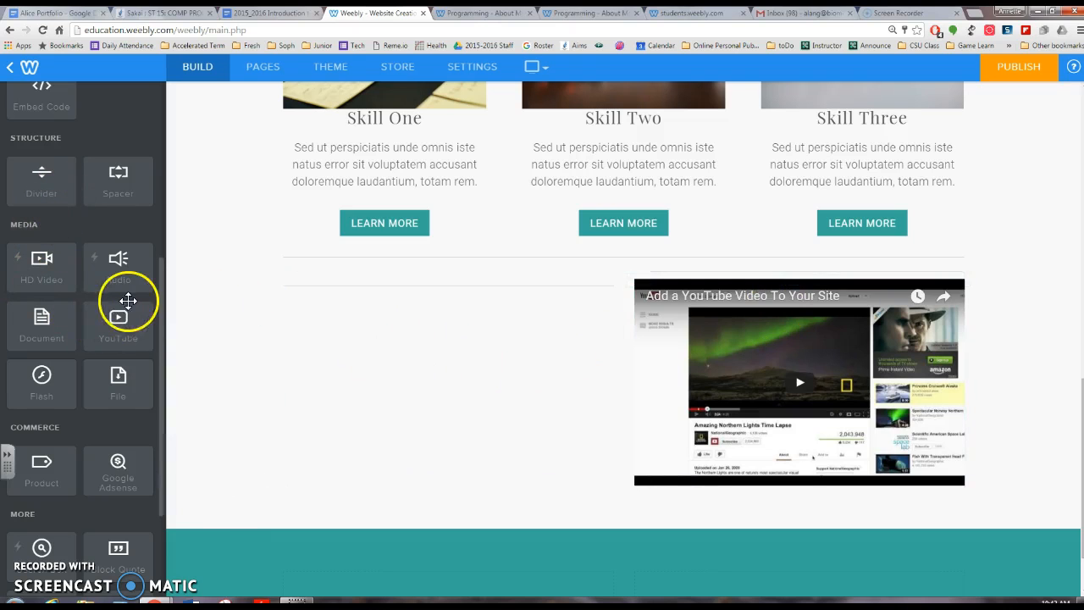
left_click_drag(117, 316, 451, 334)
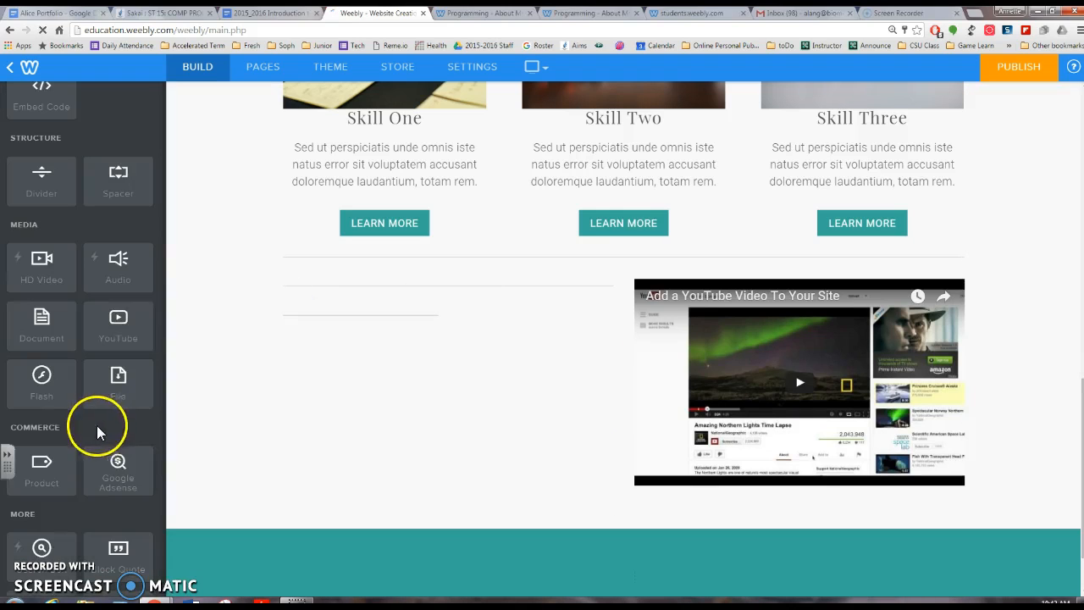
left_click_drag(118, 326, 426, 355)
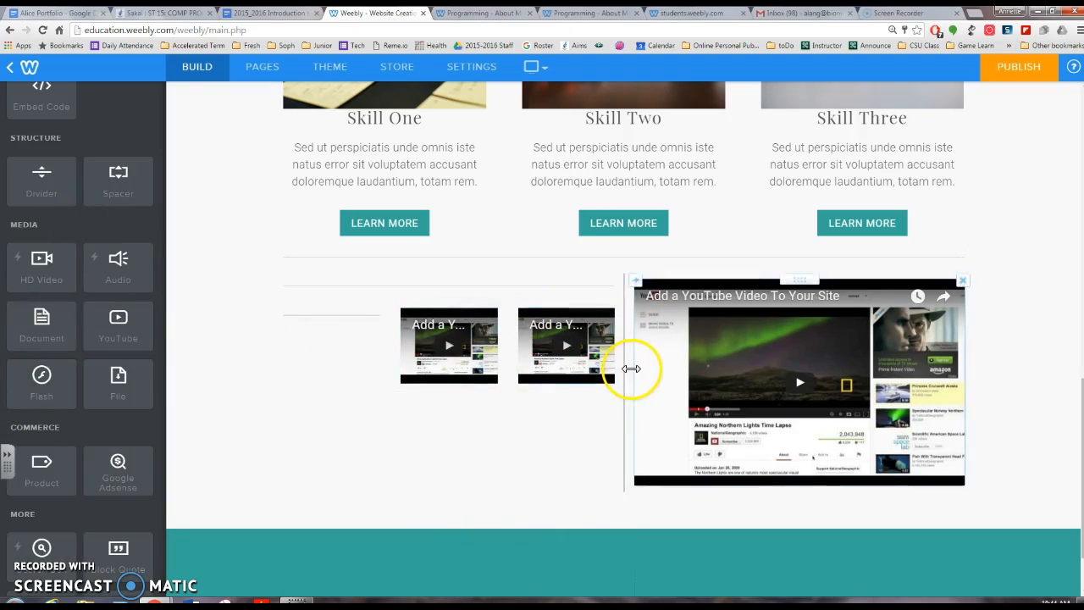
Widen the column of smaller videos and start deleting the empty element beside them
left_click_drag(632, 369, 705, 370)
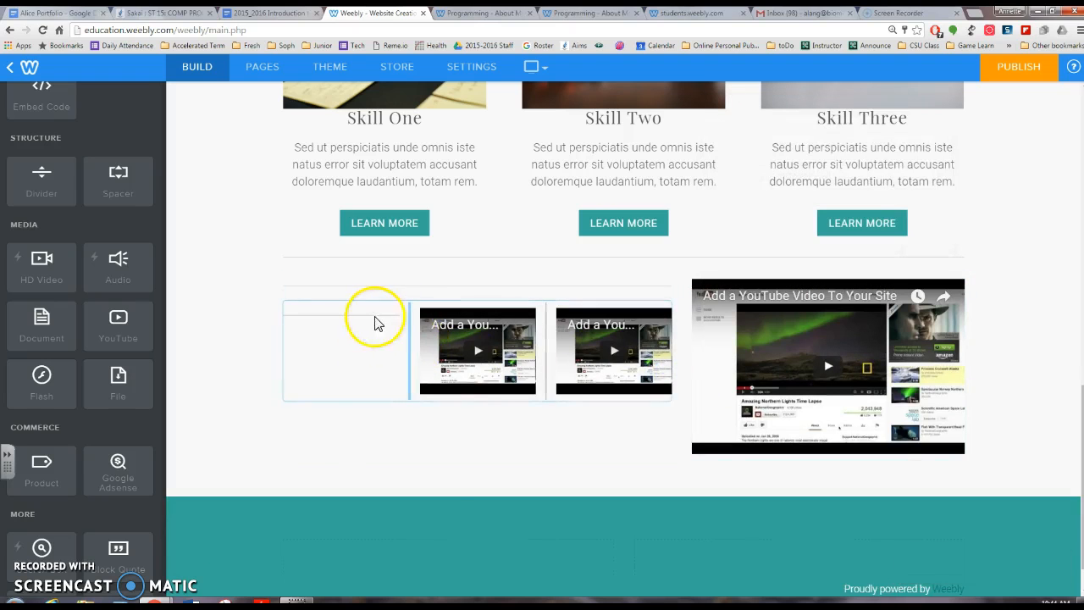
left_click(397, 302)
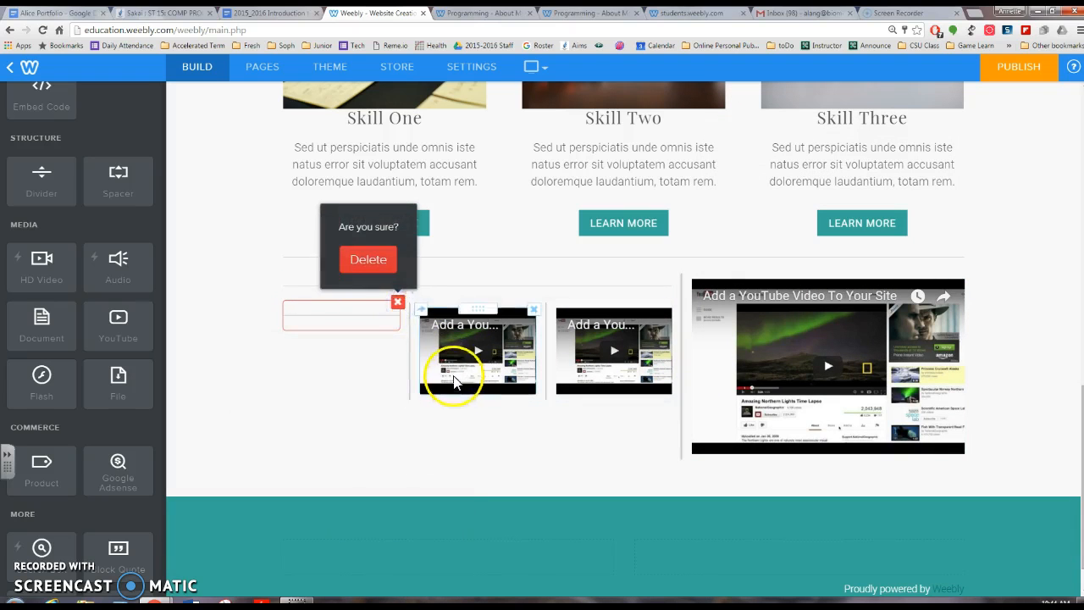
Confirm deleting the empty block, leaving two small videos beside a large one
left_click(369, 259)
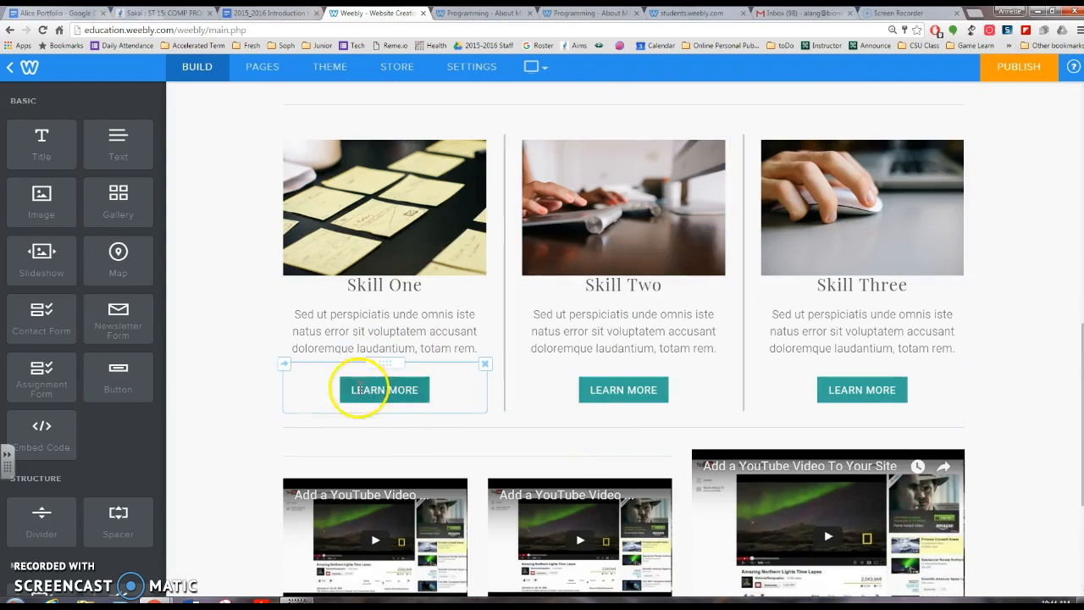
Select Skill One's LEARN MORE button and set its link to a Standard Page of the site
left_click(384, 389)
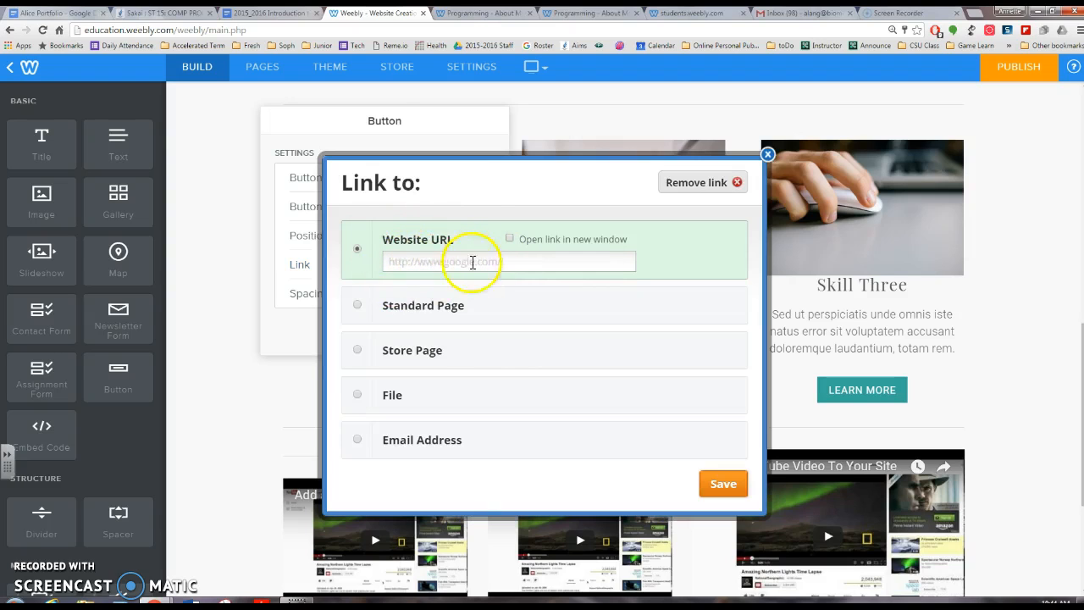
left_click(356, 294)
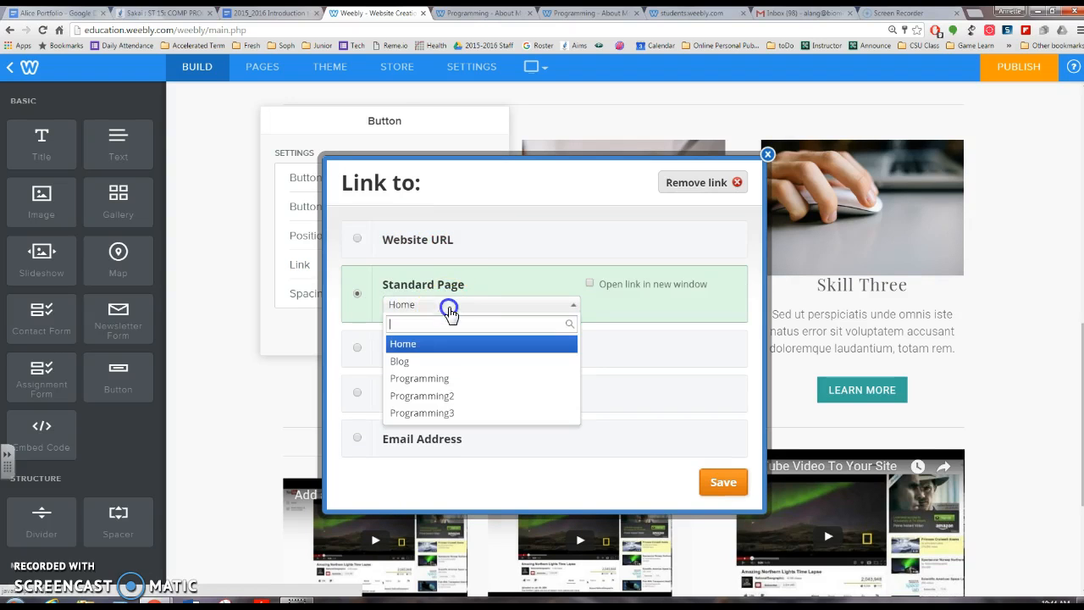